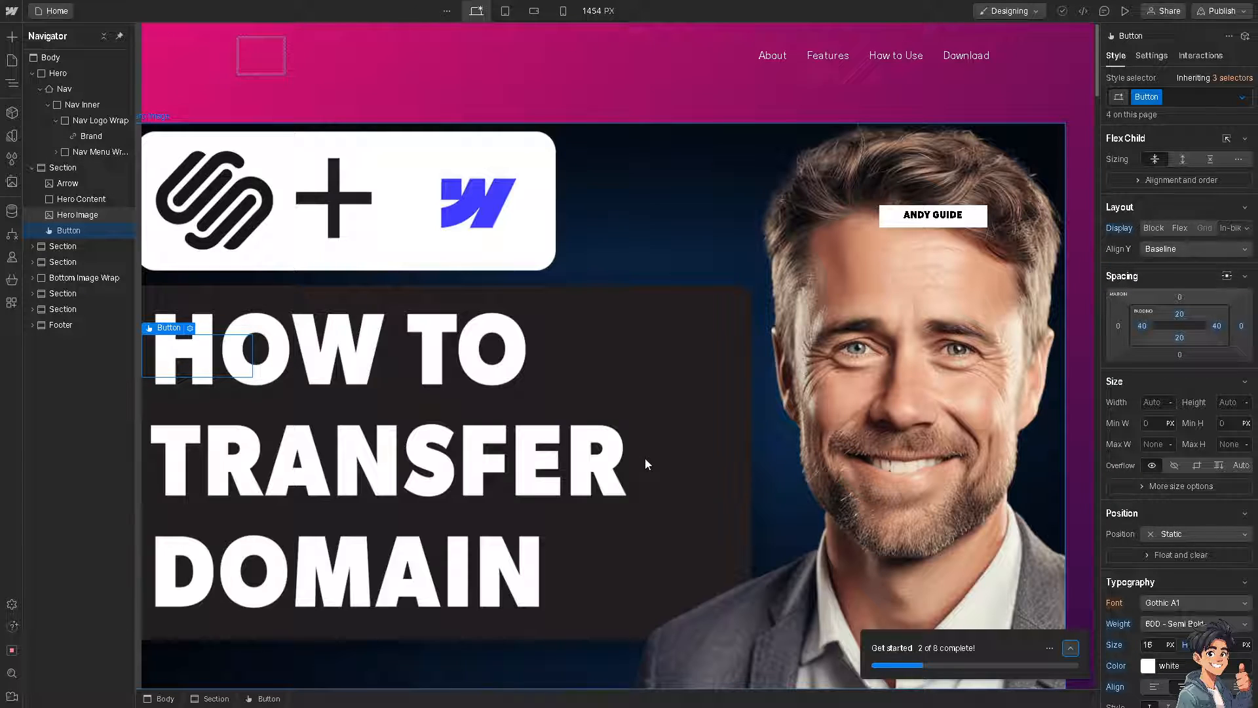
mouse_move(315, 454)
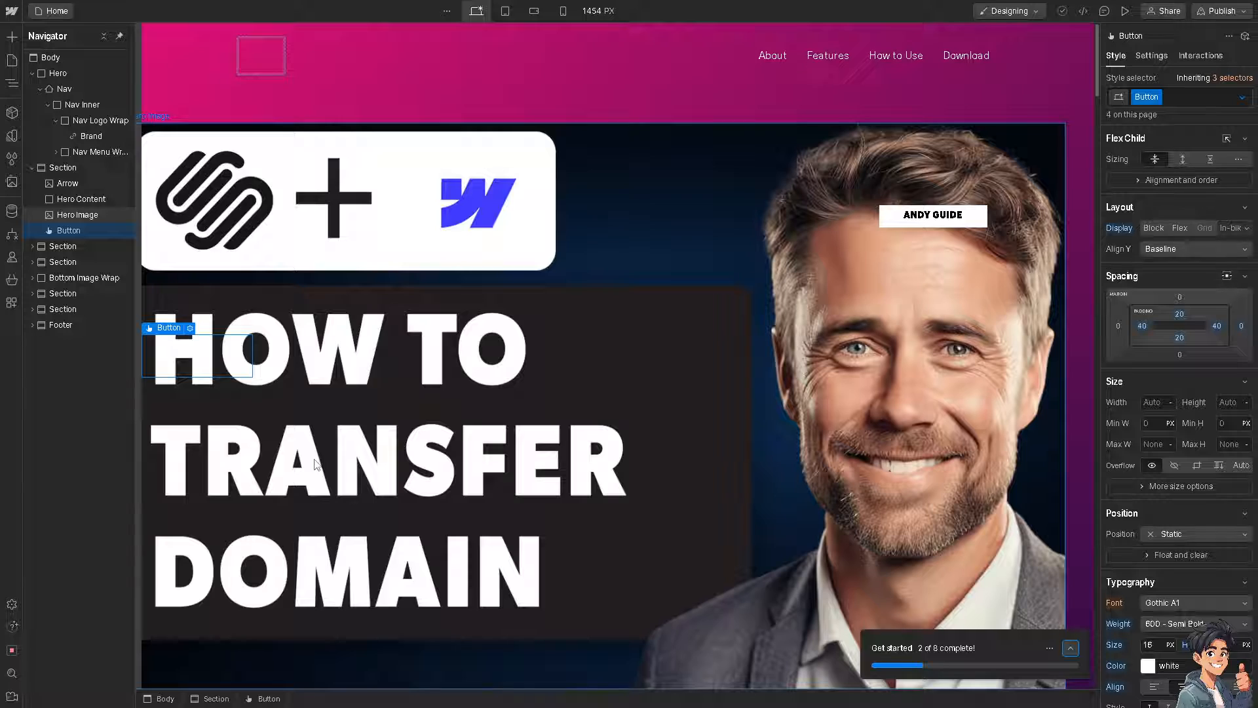
mouse_move(320, 455)
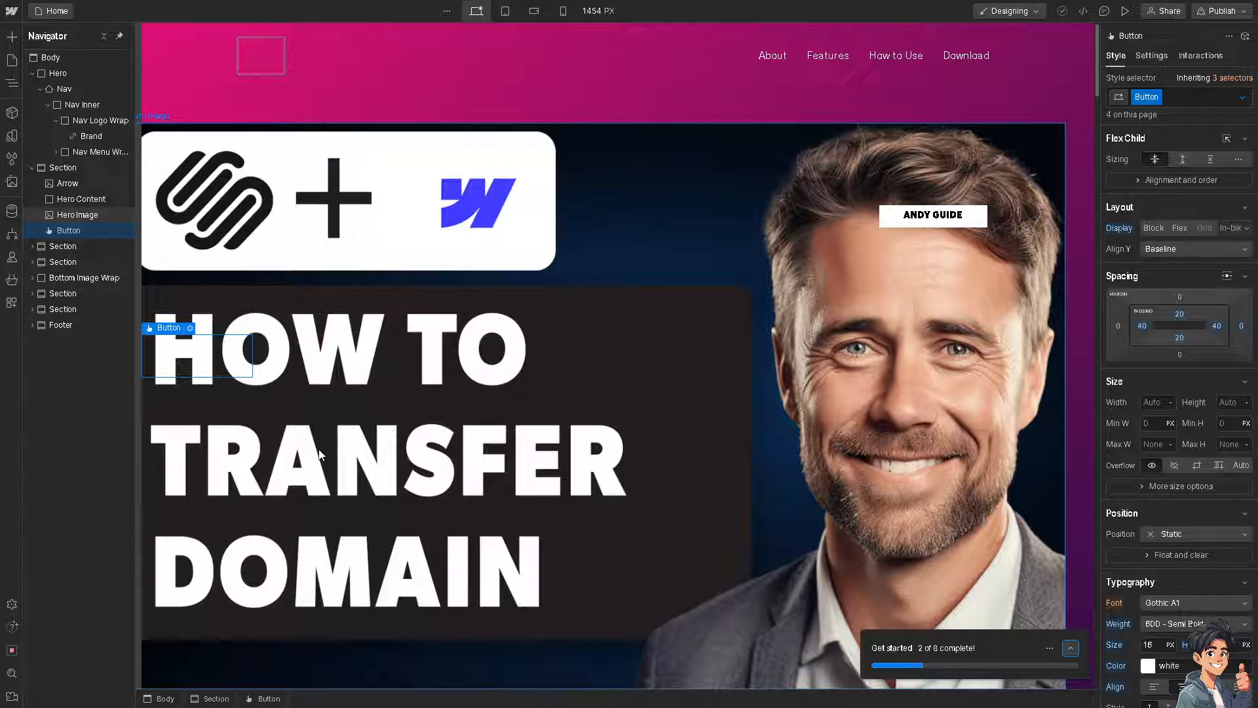
mouse_move(527, 413)
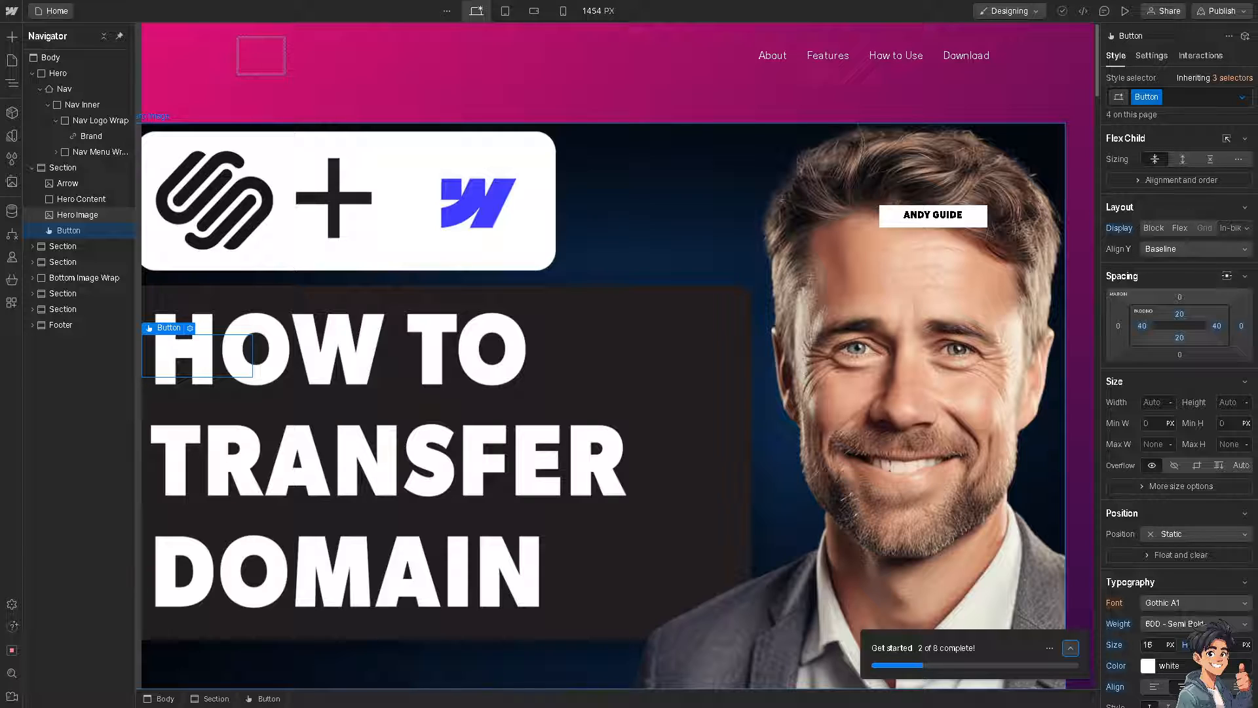
mouse_move(469, 396)
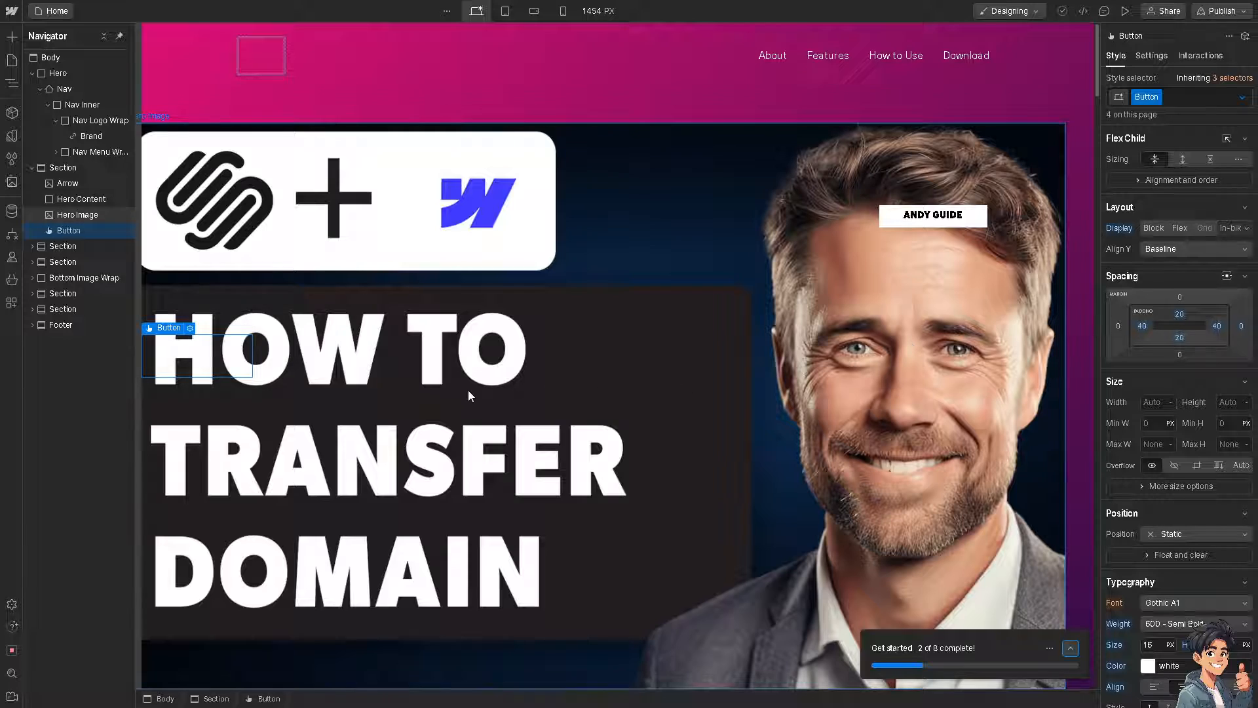
mouse_move(448, 335)
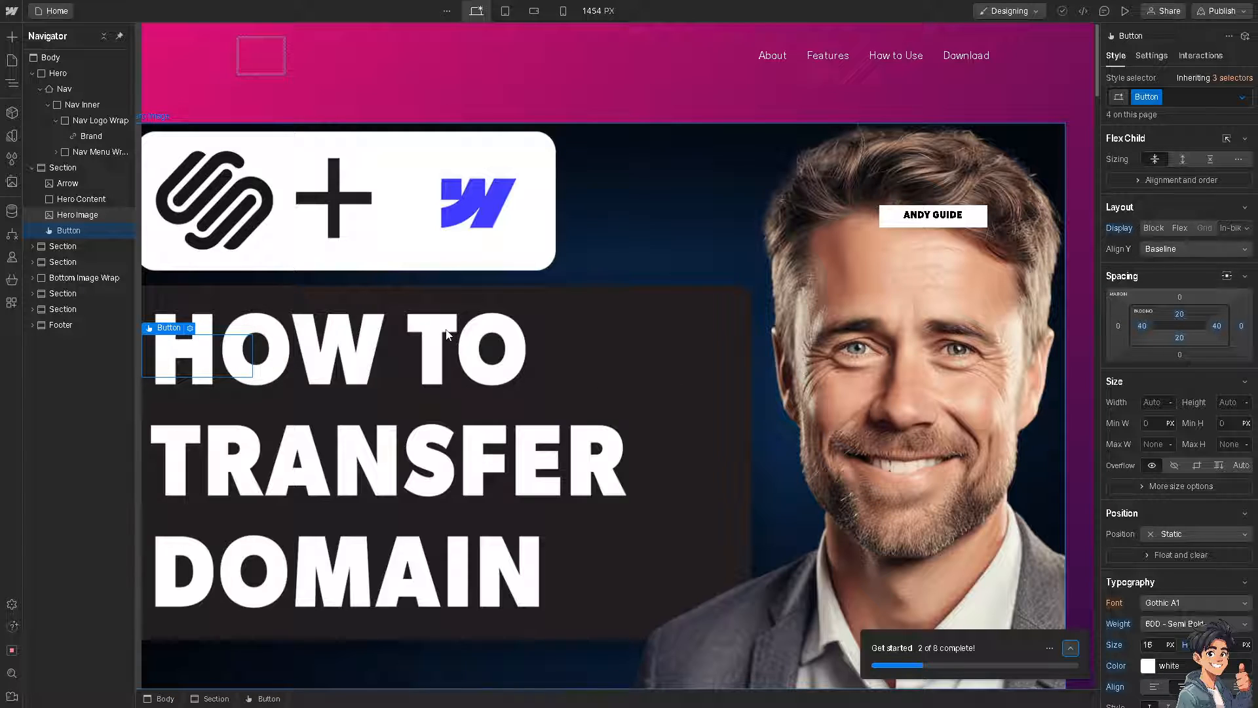
mouse_move(425, 296)
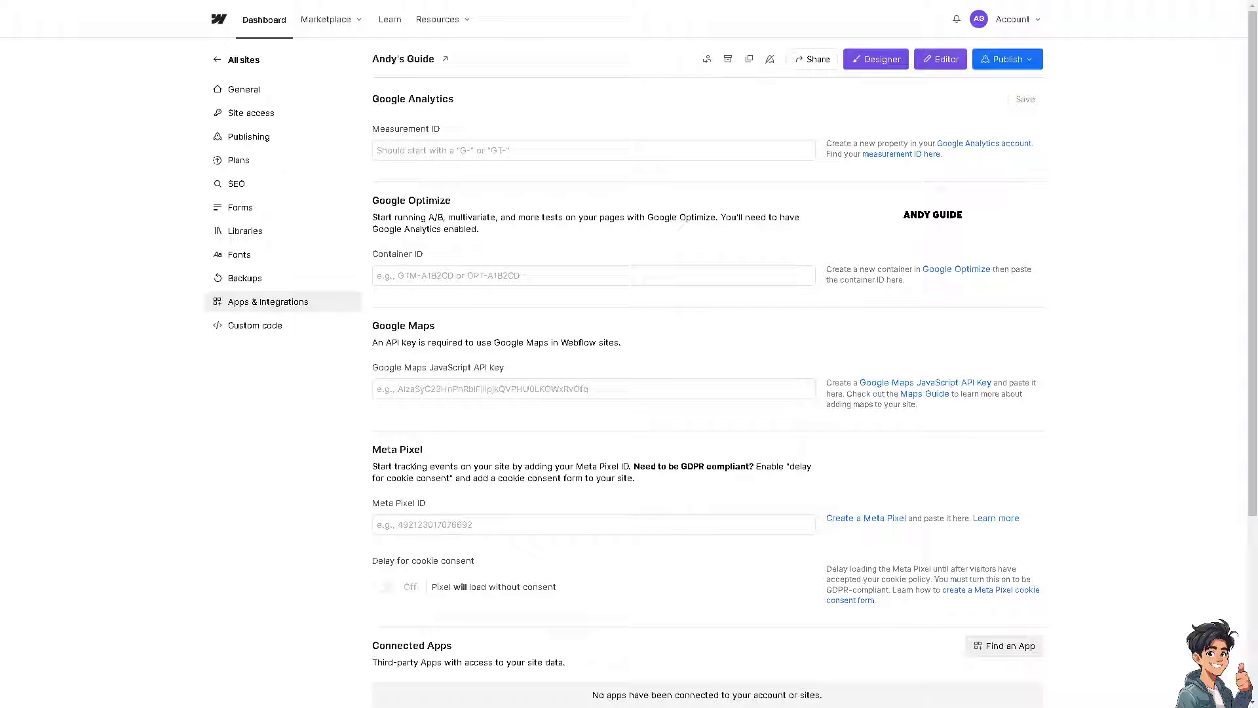
mouse_move(129, 312)
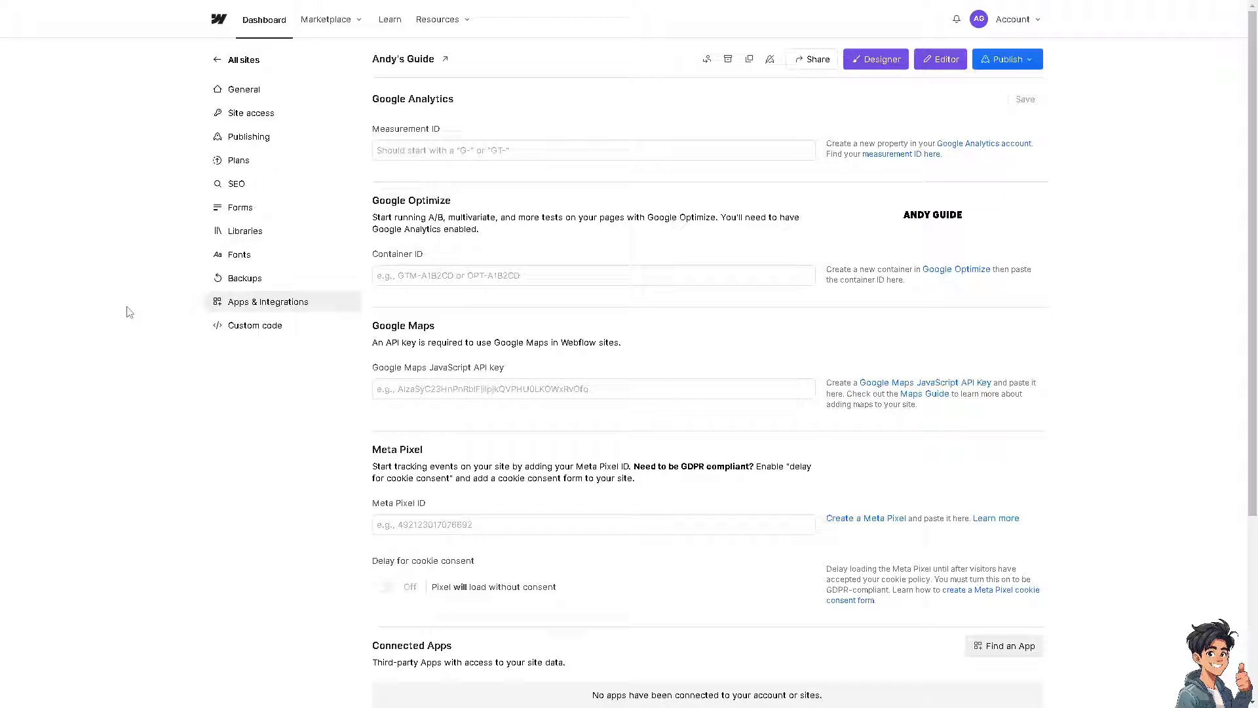
mouse_move(405, 239)
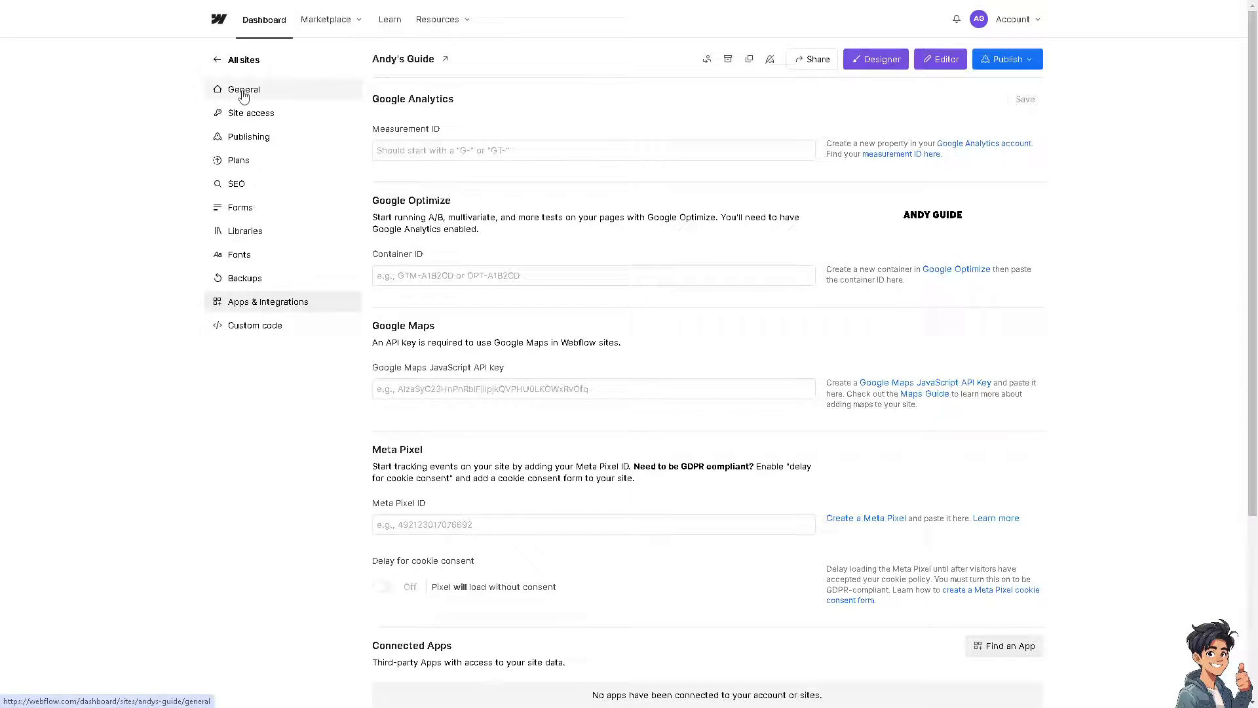
Show the General settings for Andy's Guide from the dashboard sidebar
left_click(244, 89)
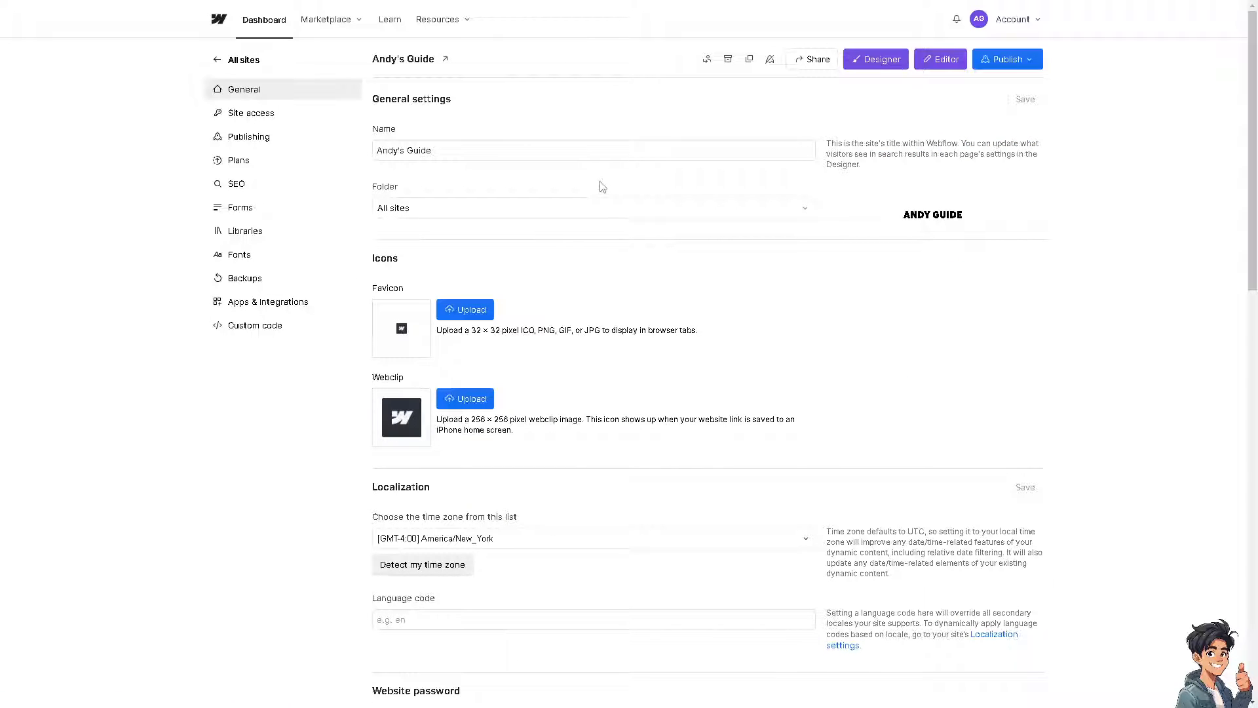
mouse_move(1018, 70)
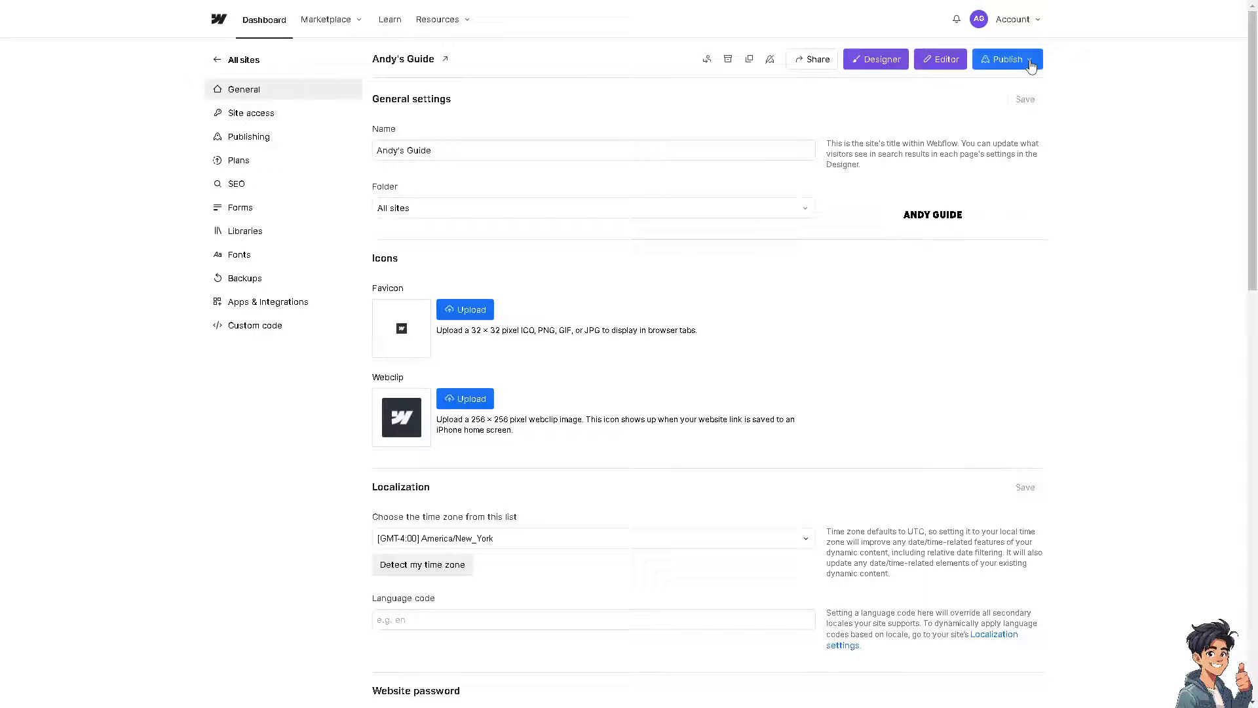
Publish Andy's Guide to its webflow.io staging domain and move to the Publishing settings
left_click(1007, 59)
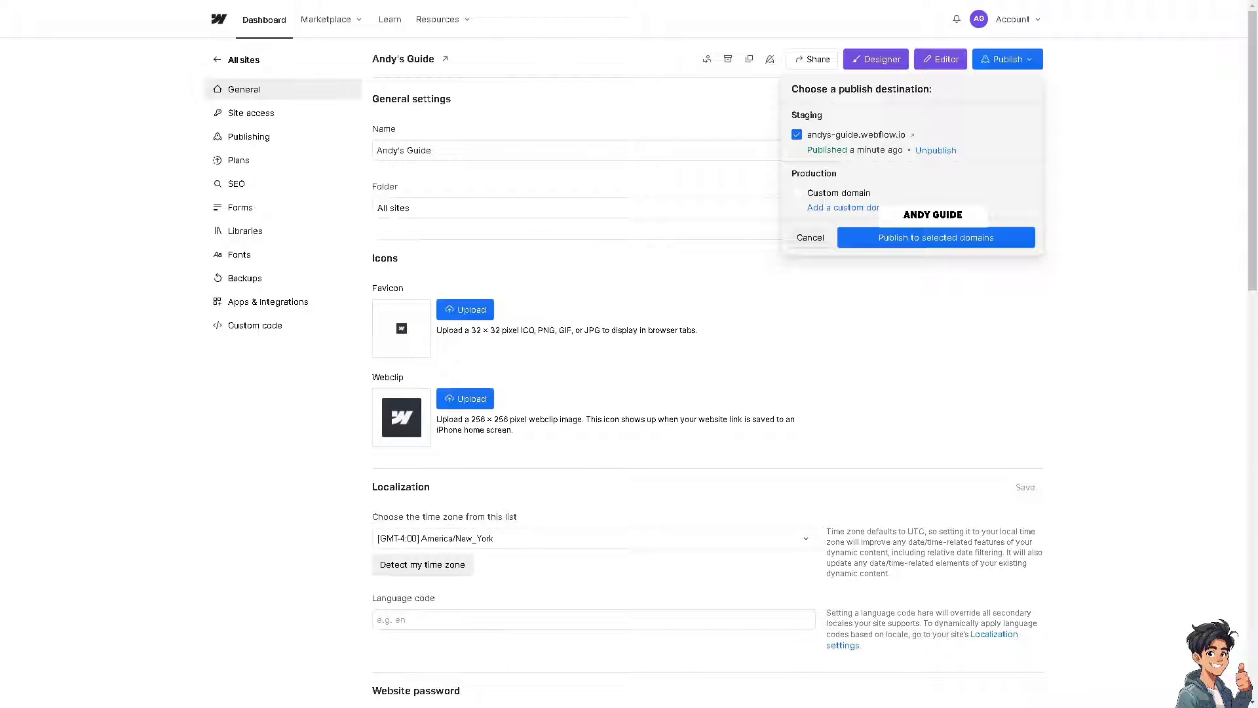
mouse_move(890, 264)
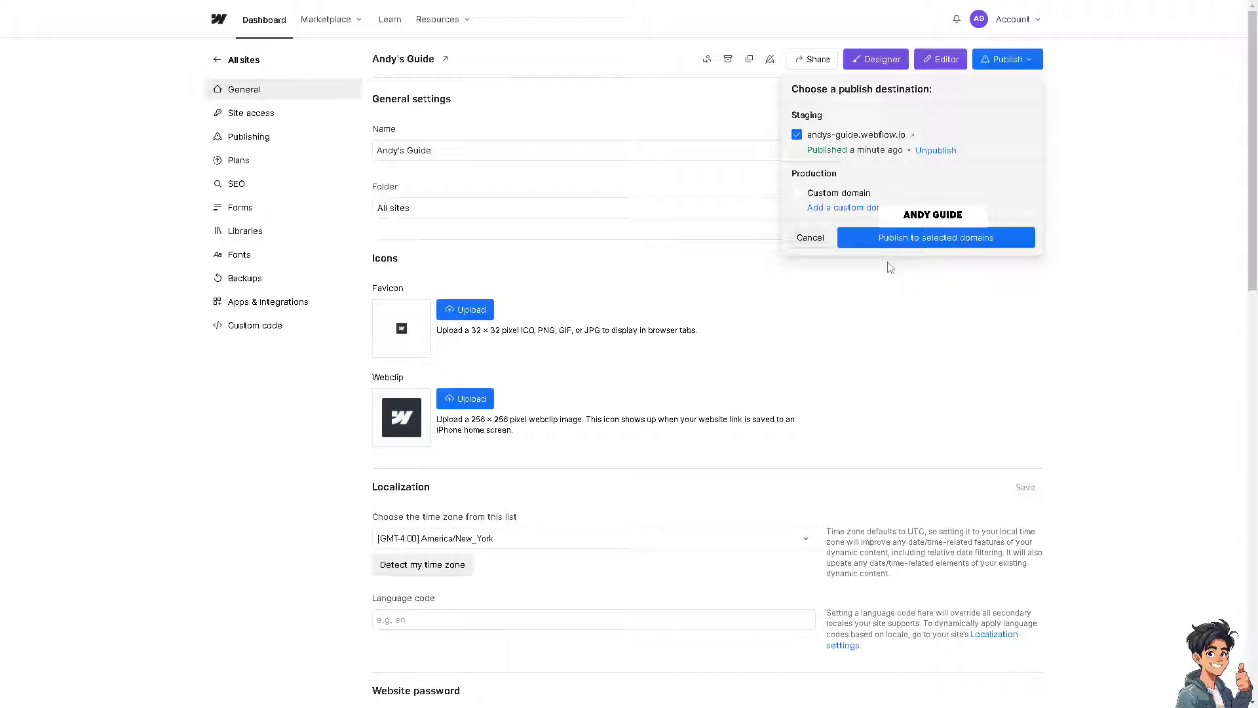
mouse_move(869, 208)
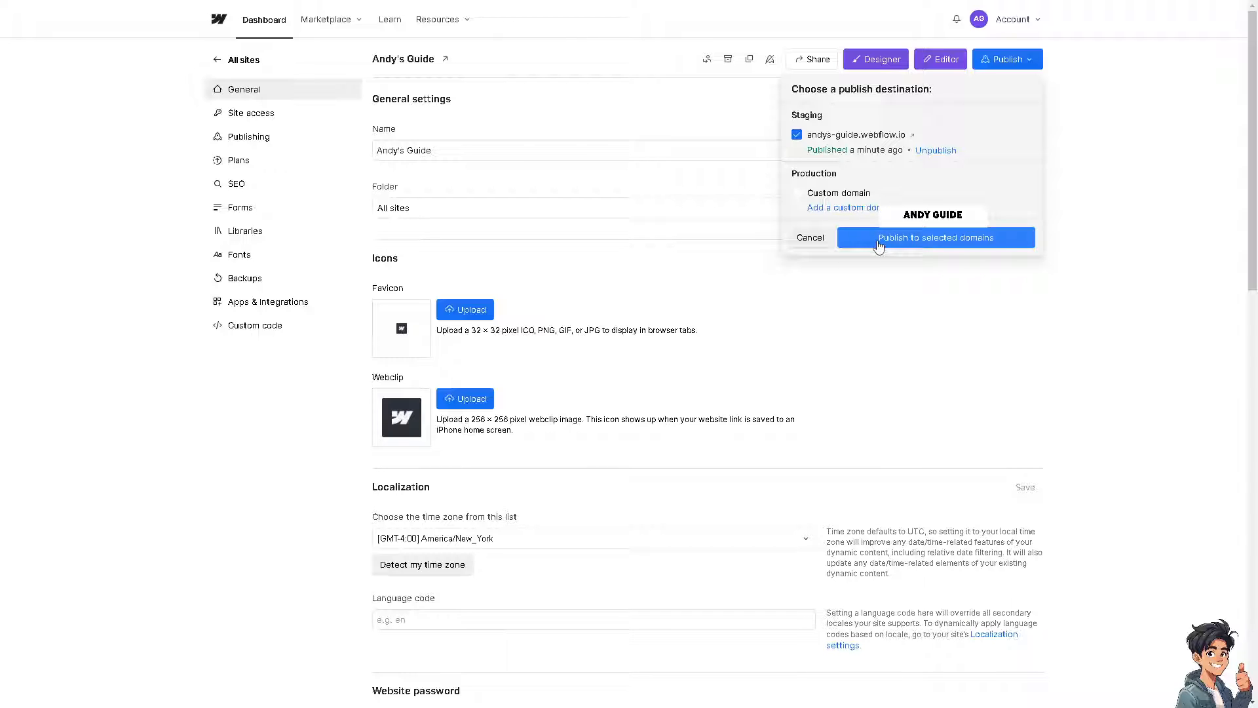
left_click(936, 237)
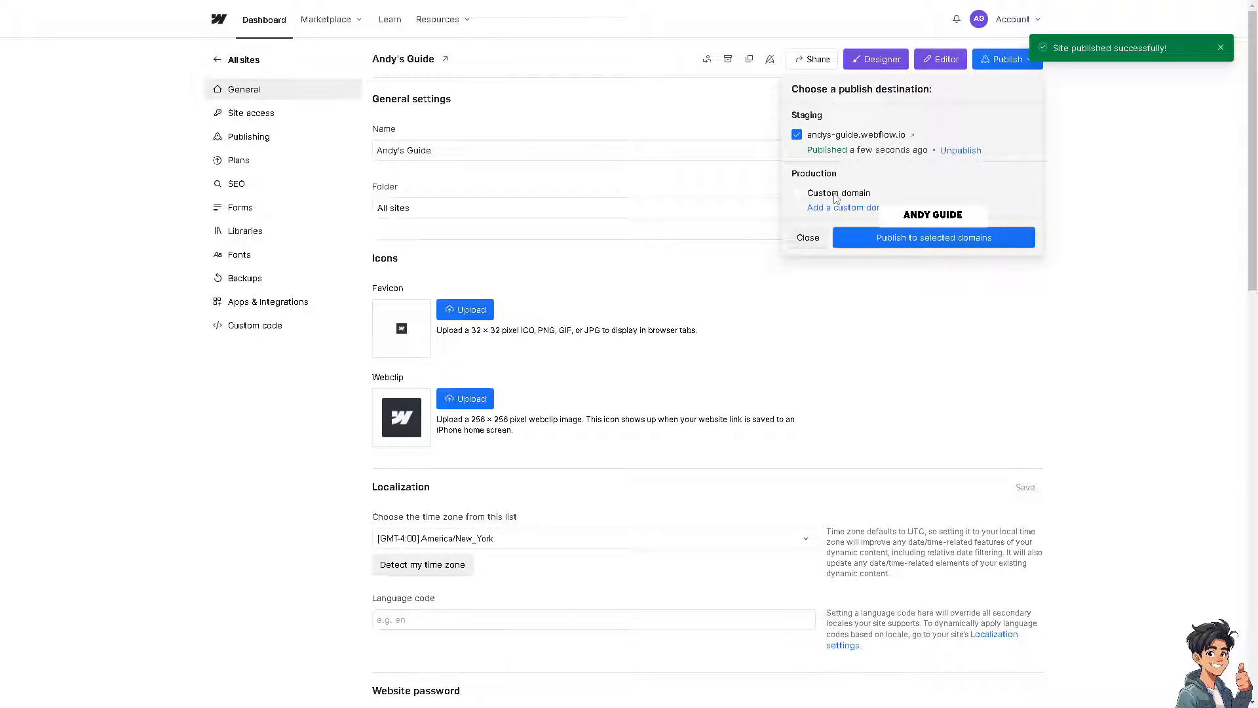
left_click(933, 238)
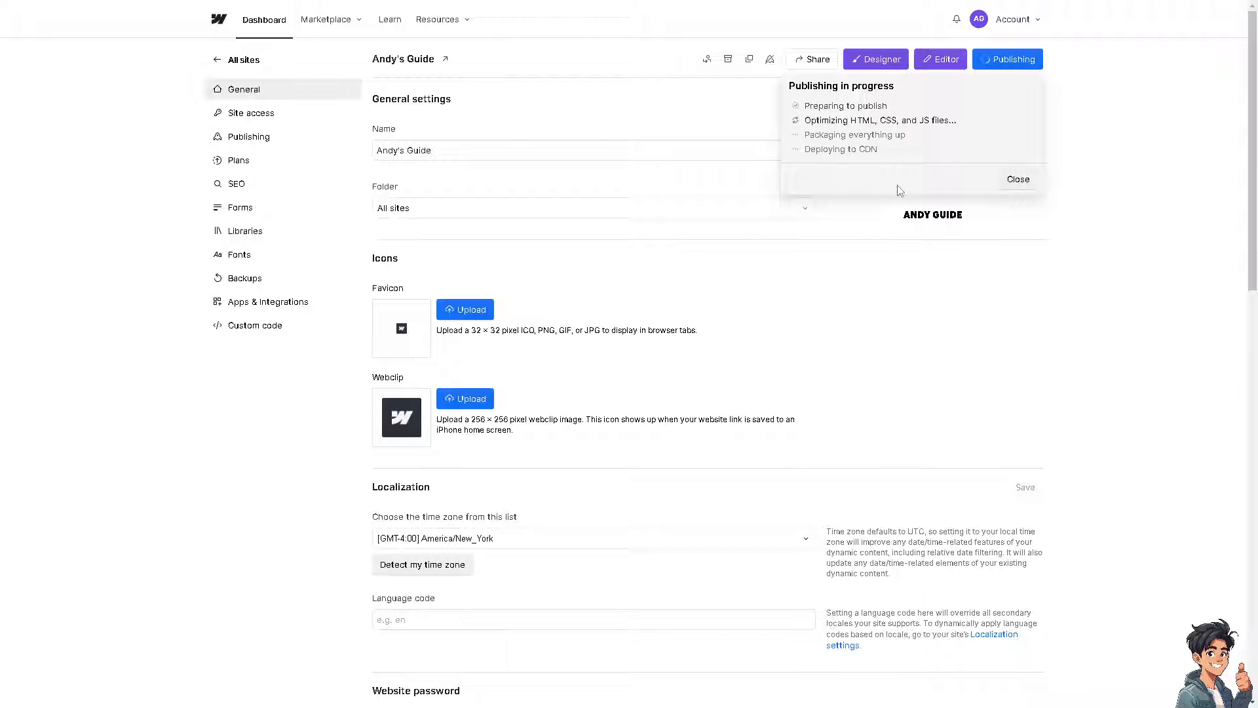
left_click(248, 136)
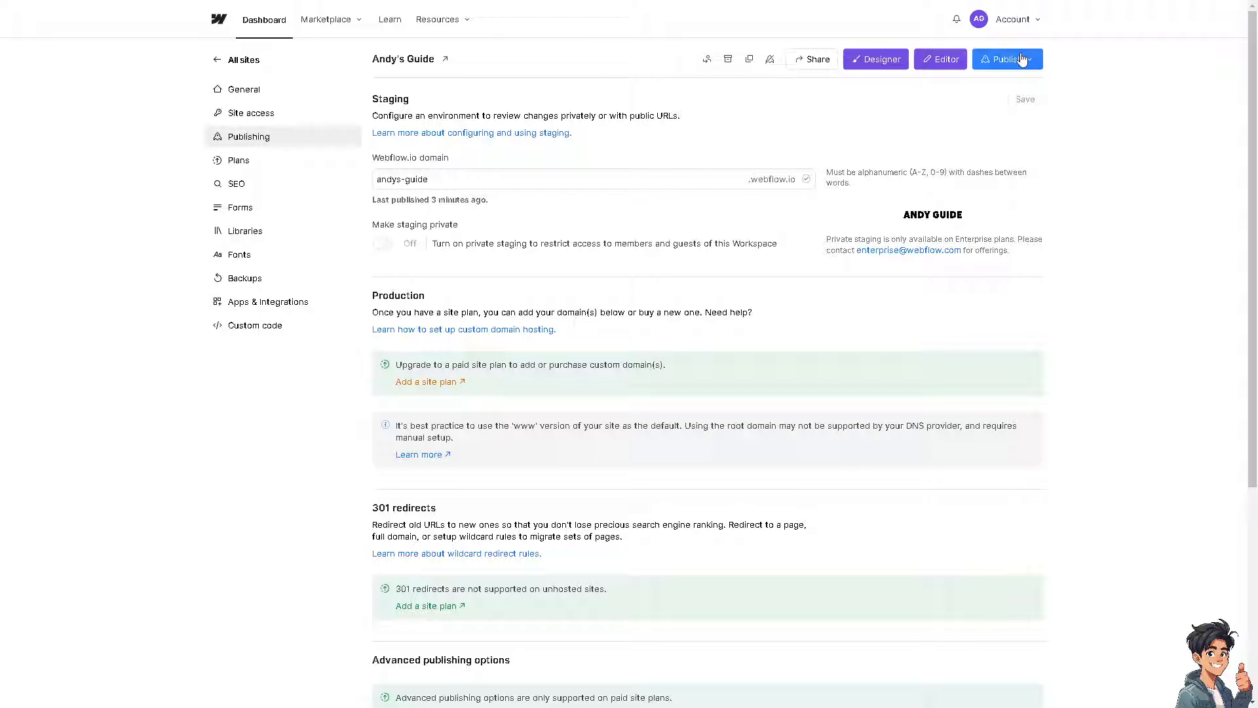
left_click(1007, 59)
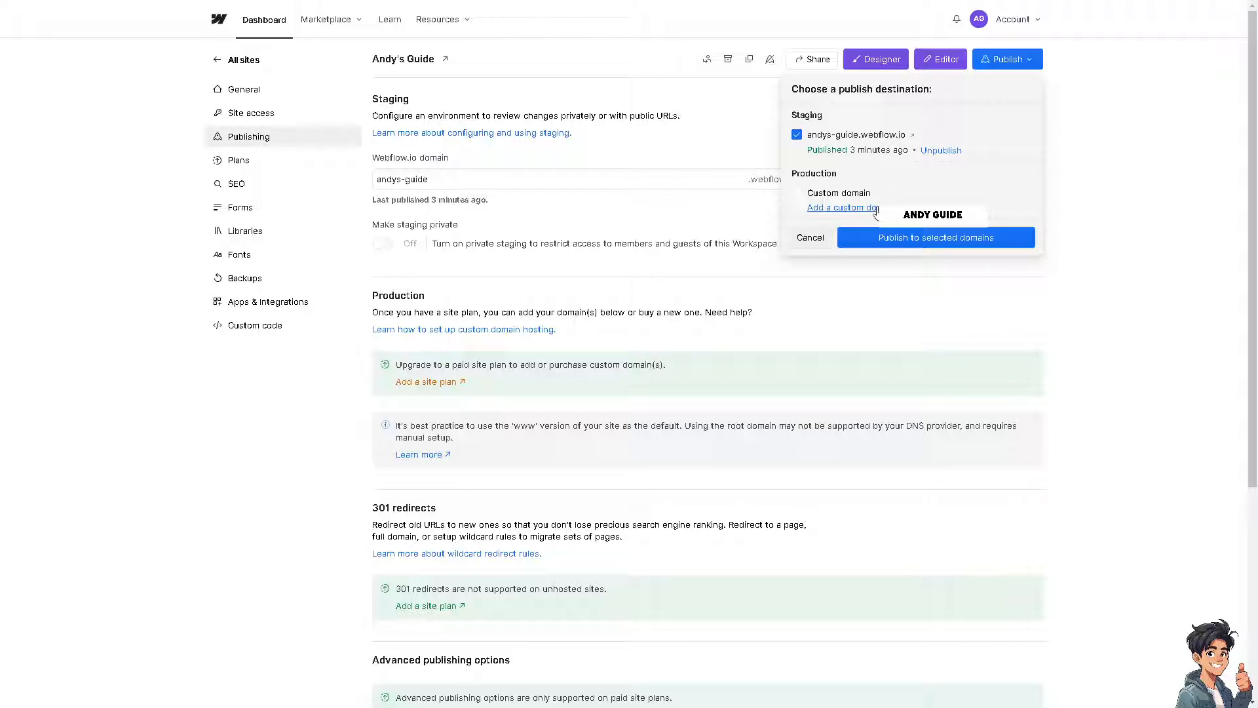
mouse_move(873, 210)
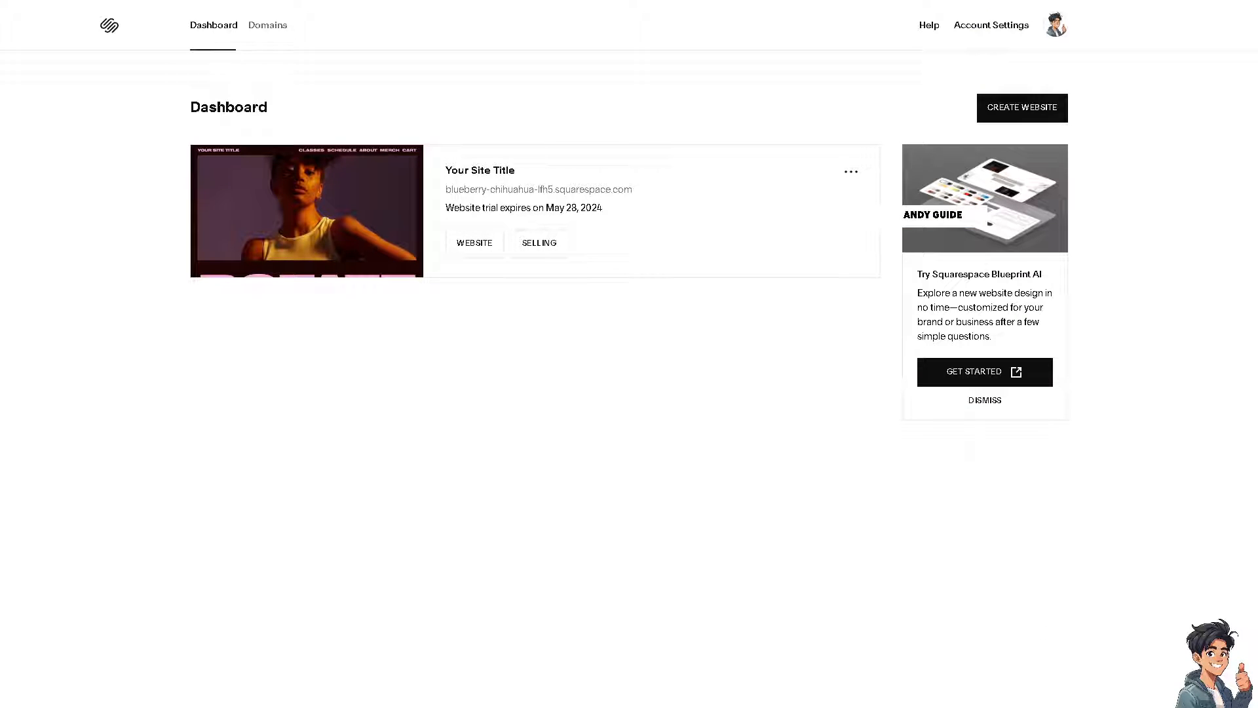
mouse_move(451, 206)
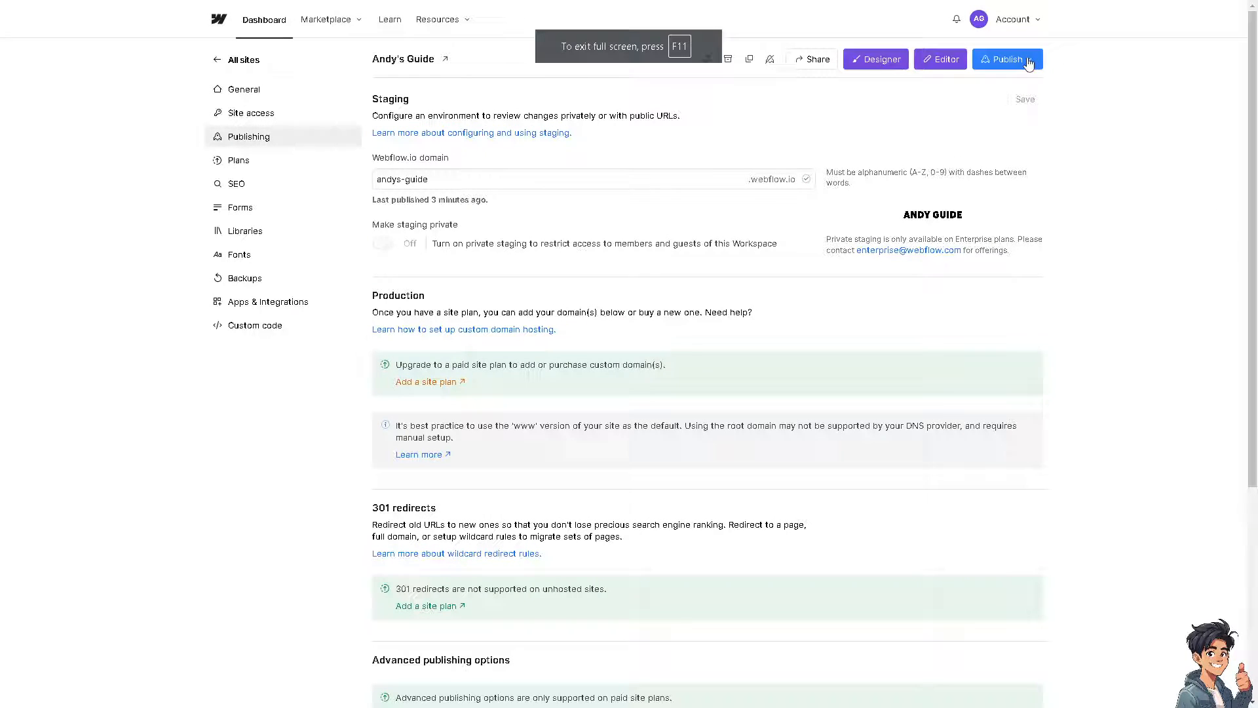
From the publish destinations, follow 'Add a site plan' under Production to the Site plans page
left_click(1007, 59)
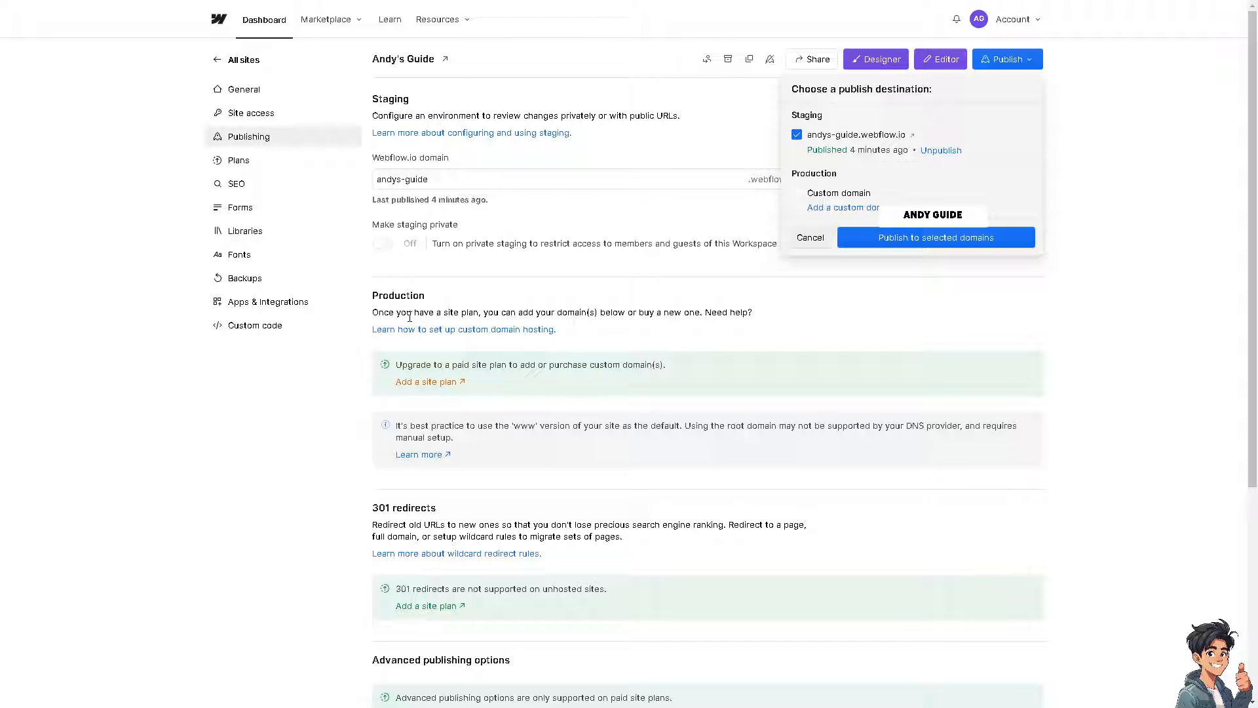
mouse_move(598, 316)
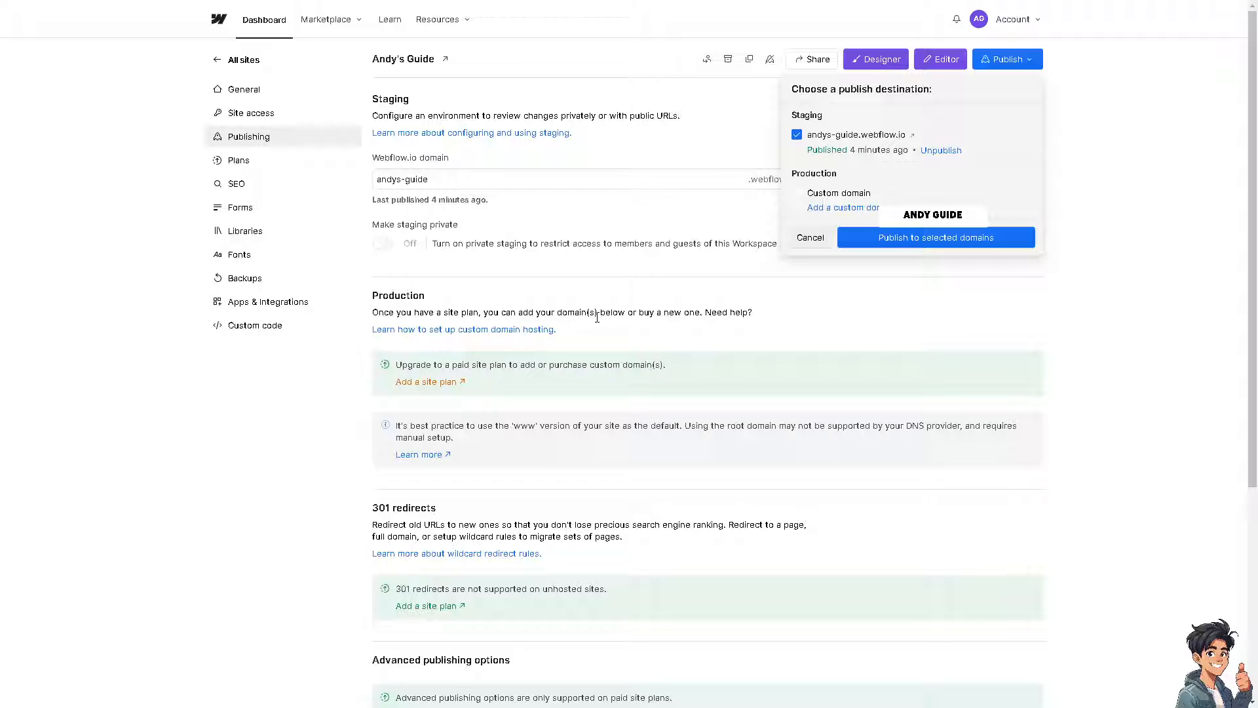
mouse_move(666, 314)
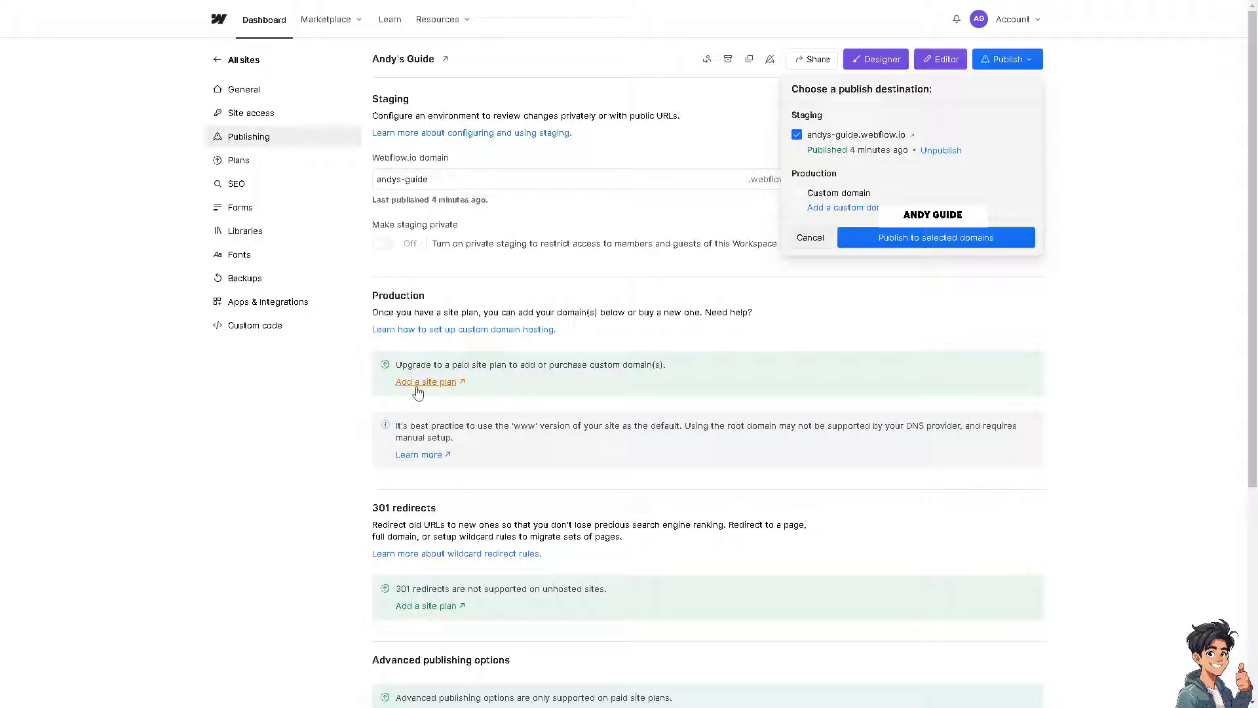
mouse_move(418, 384)
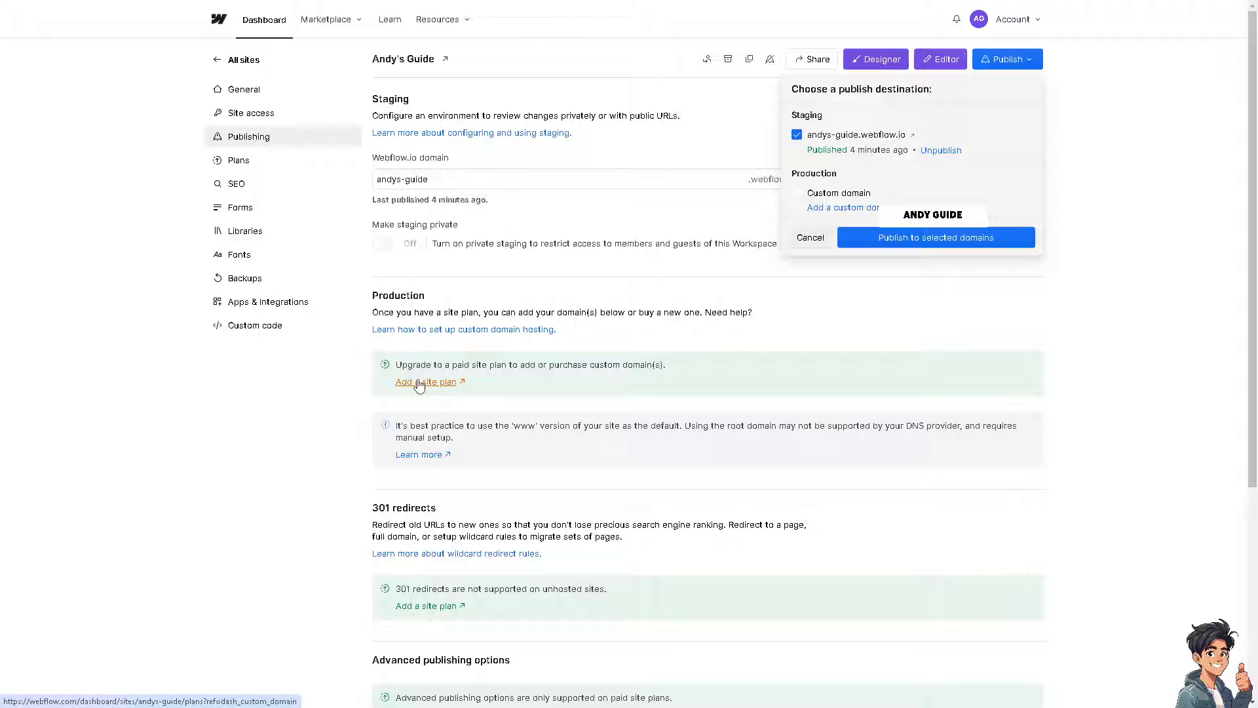
left_click(425, 381)
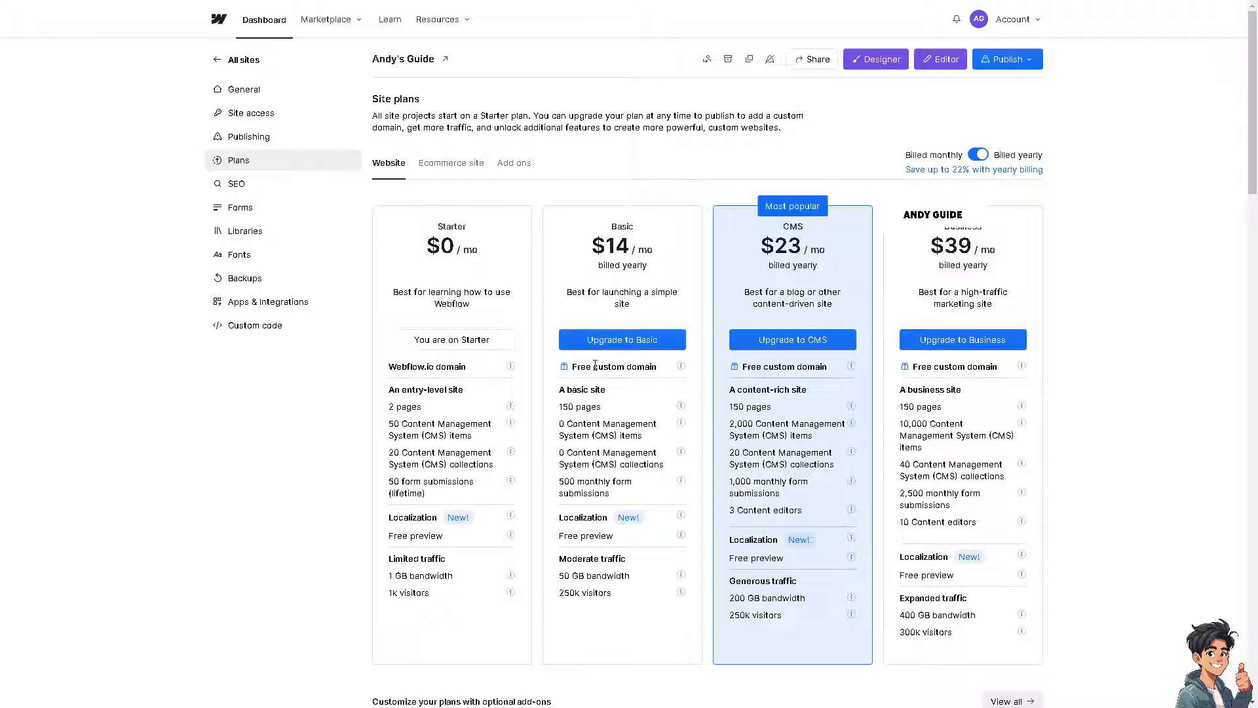
Highlight the 'Free custom domain' perk listed under the Basic plan
double_click(578, 367)
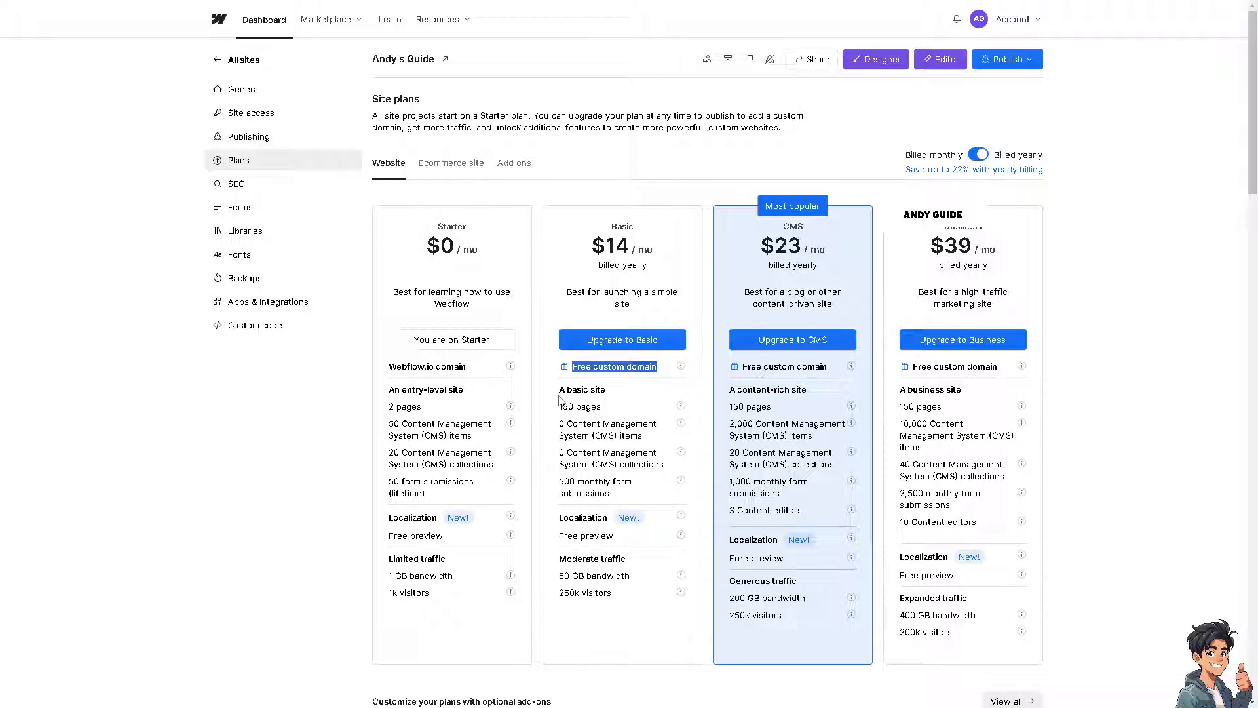
left_click_drag(563, 389, 618, 535)
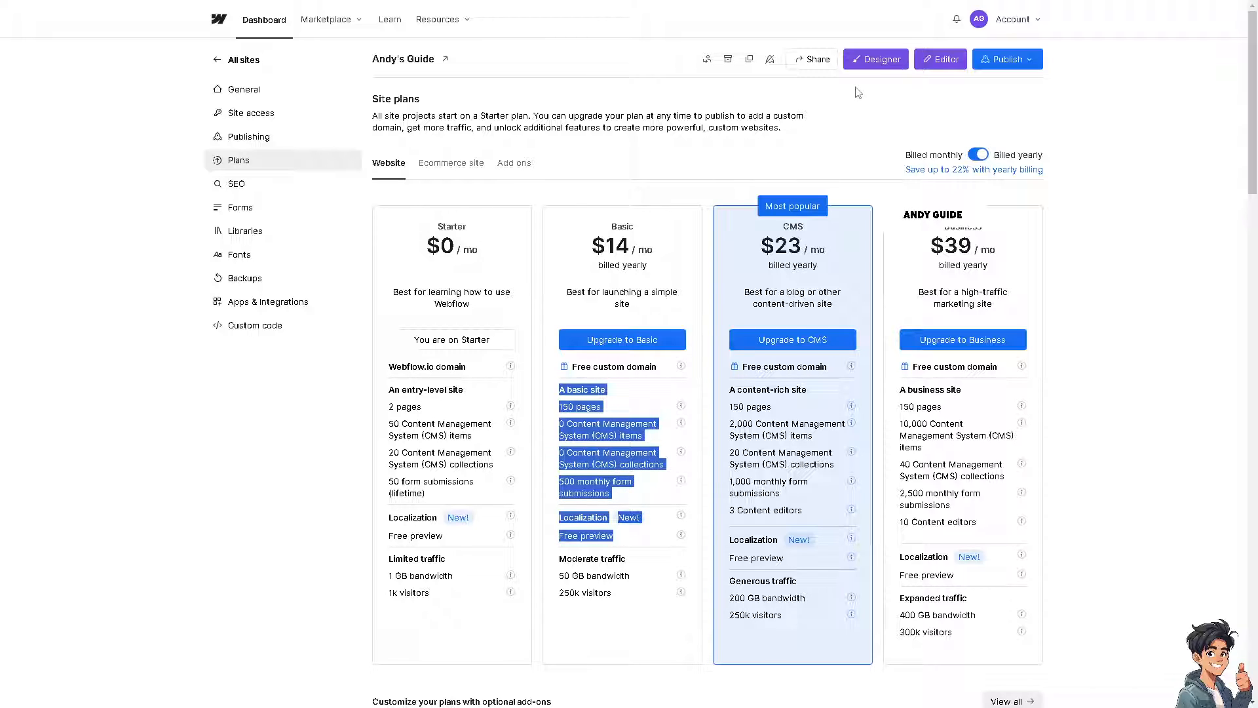
Check the publish destinations, then switch over to the Squarespace dashboard
left_click(1007, 59)
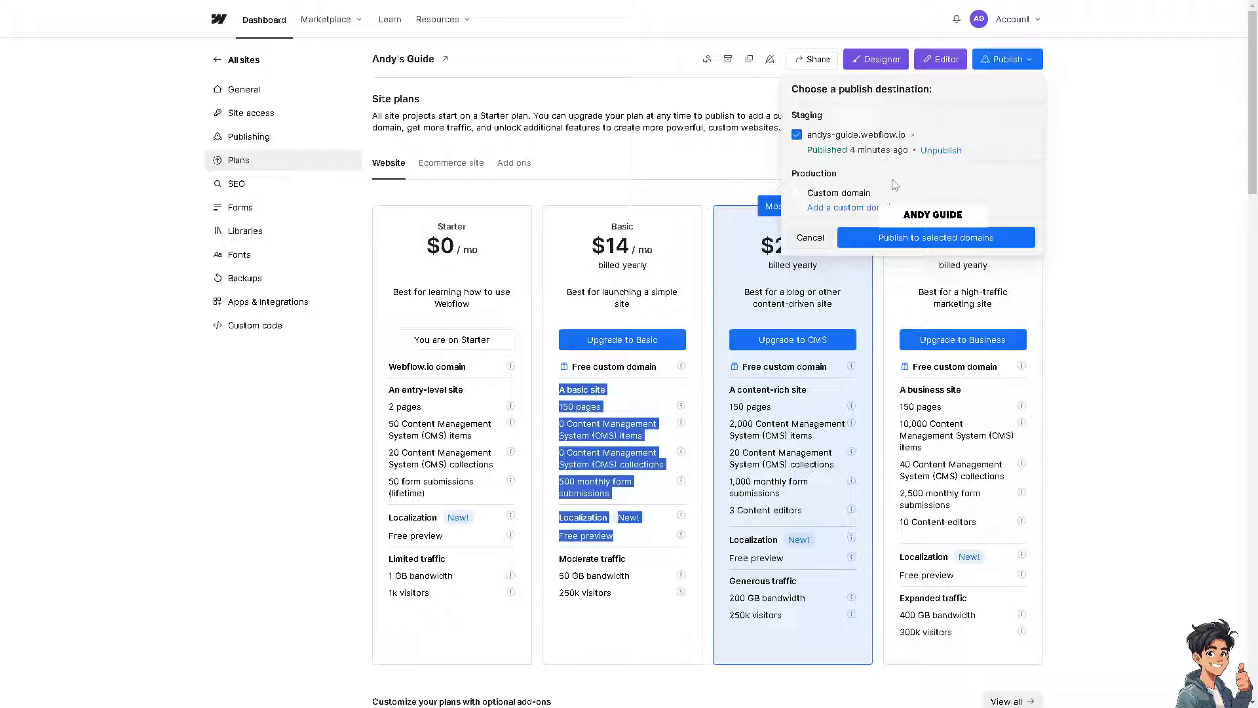
left_click(249, 136)
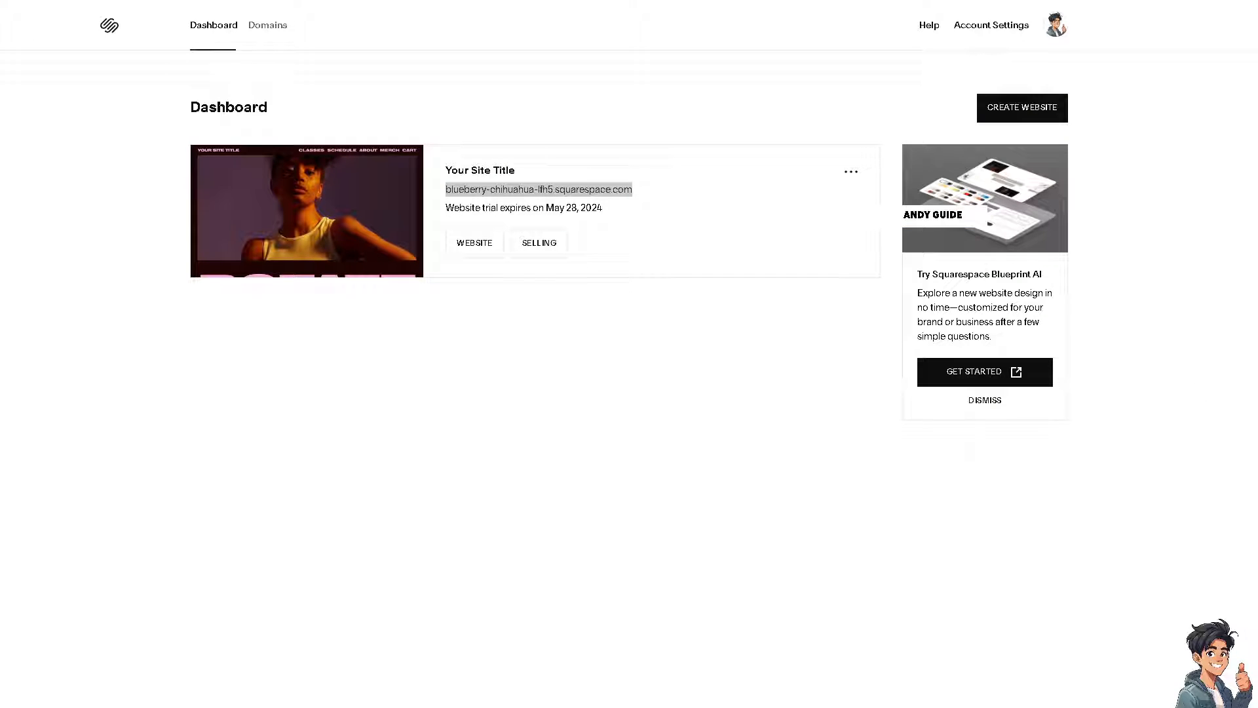
Go to Squarespace's Domains page, which lists none, and start Transfer a Domain
left_click(441, 414)
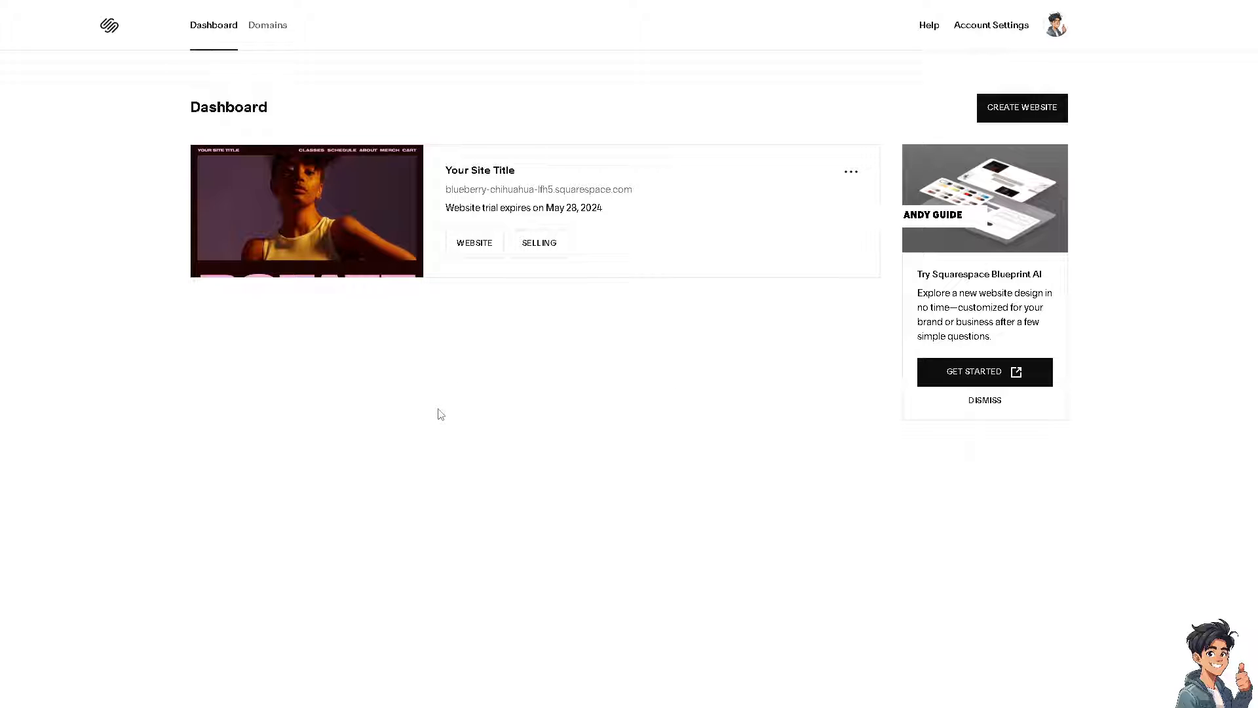
mouse_move(443, 409)
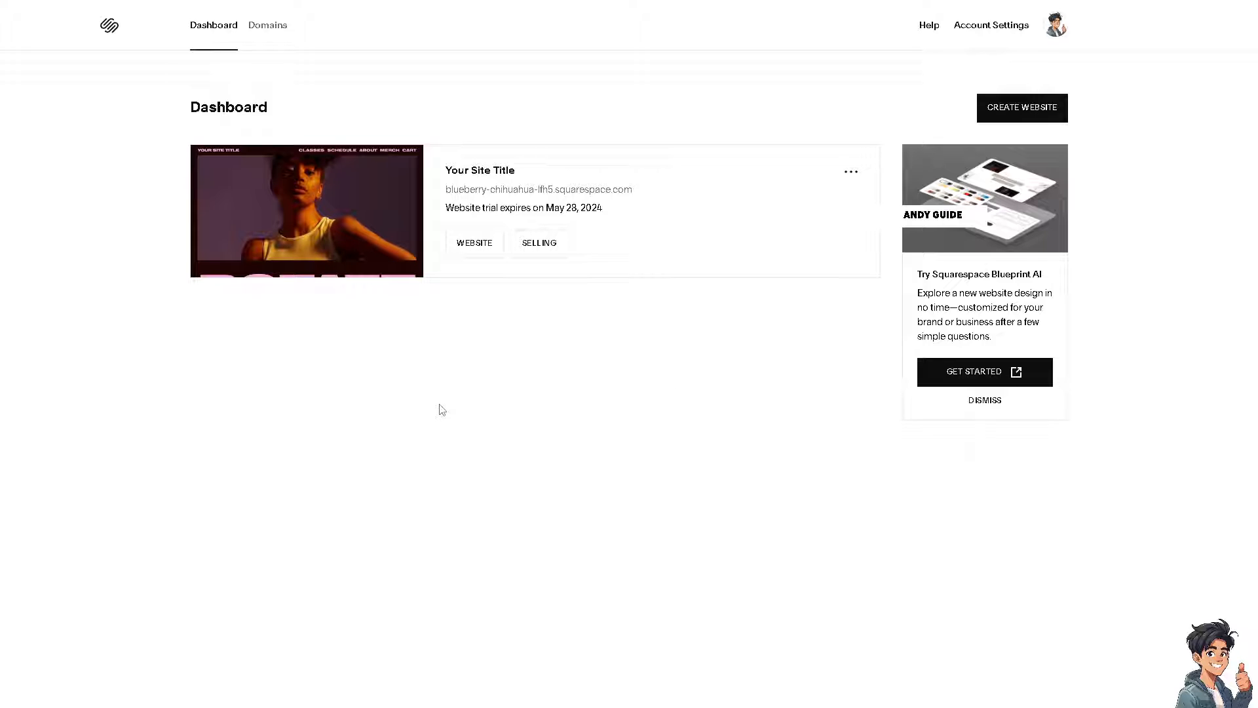
mouse_move(306, 110)
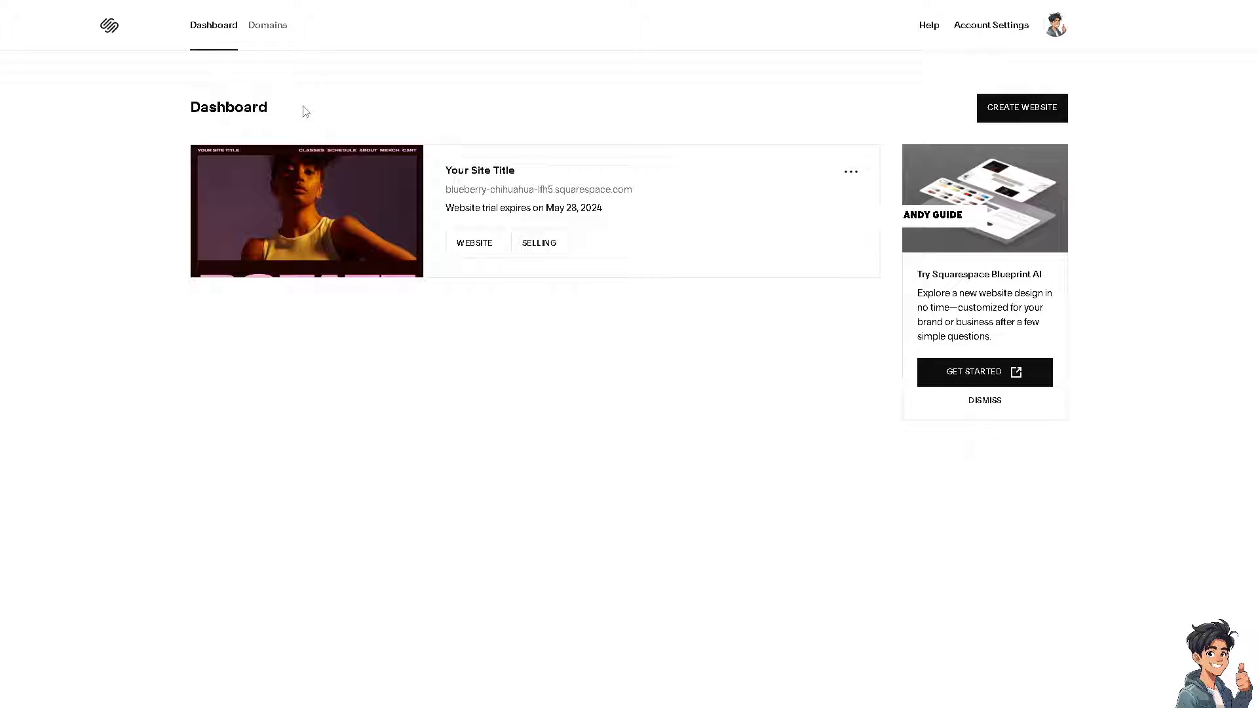
mouse_move(274, 34)
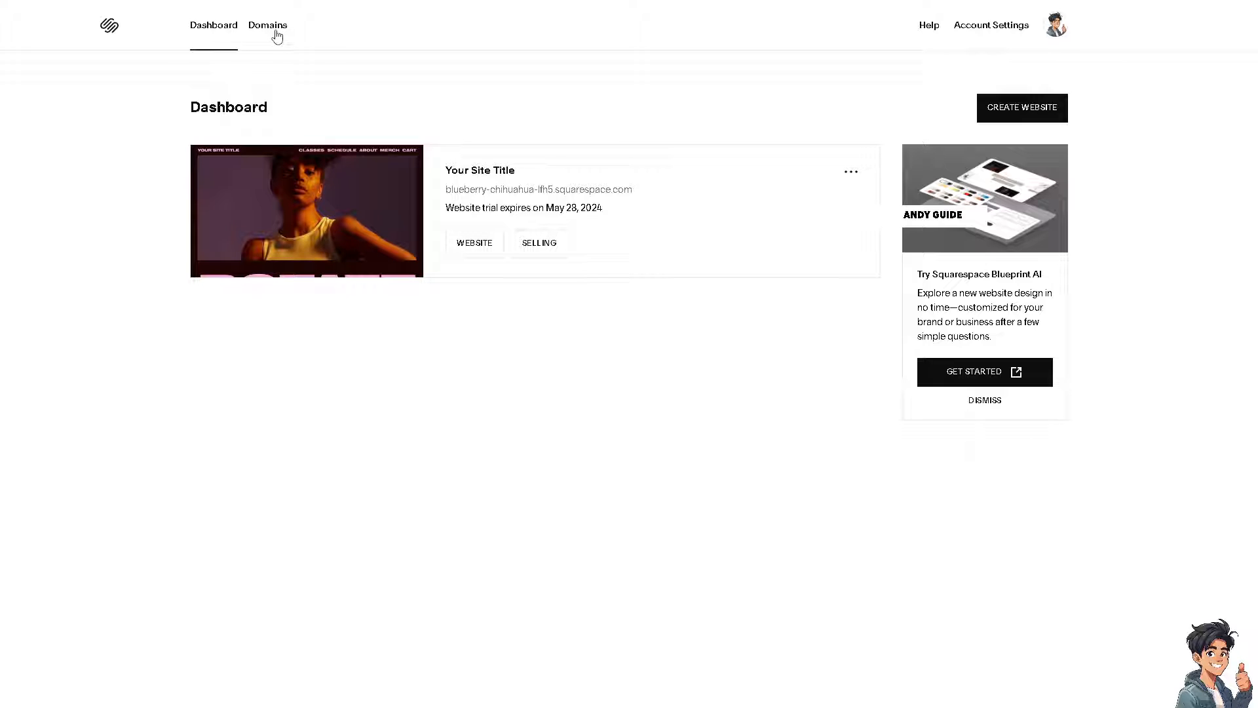
left_click(268, 24)
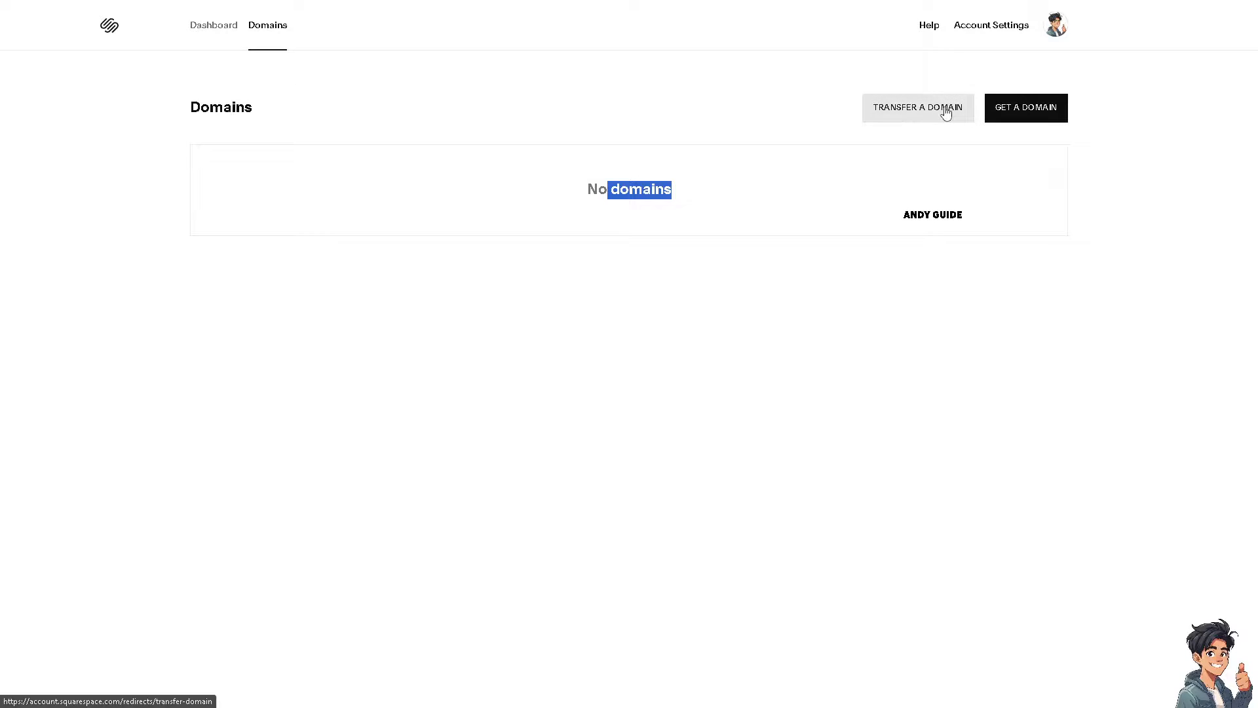
left_click(918, 107)
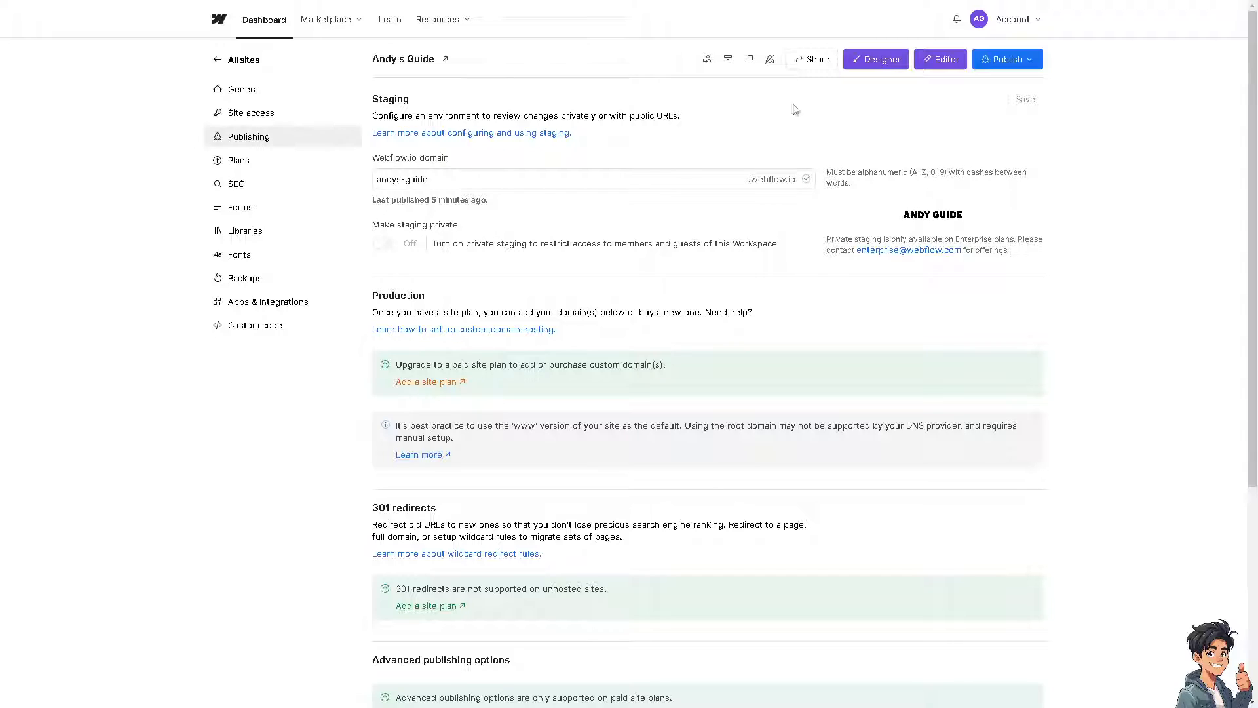
mouse_move(1028, 62)
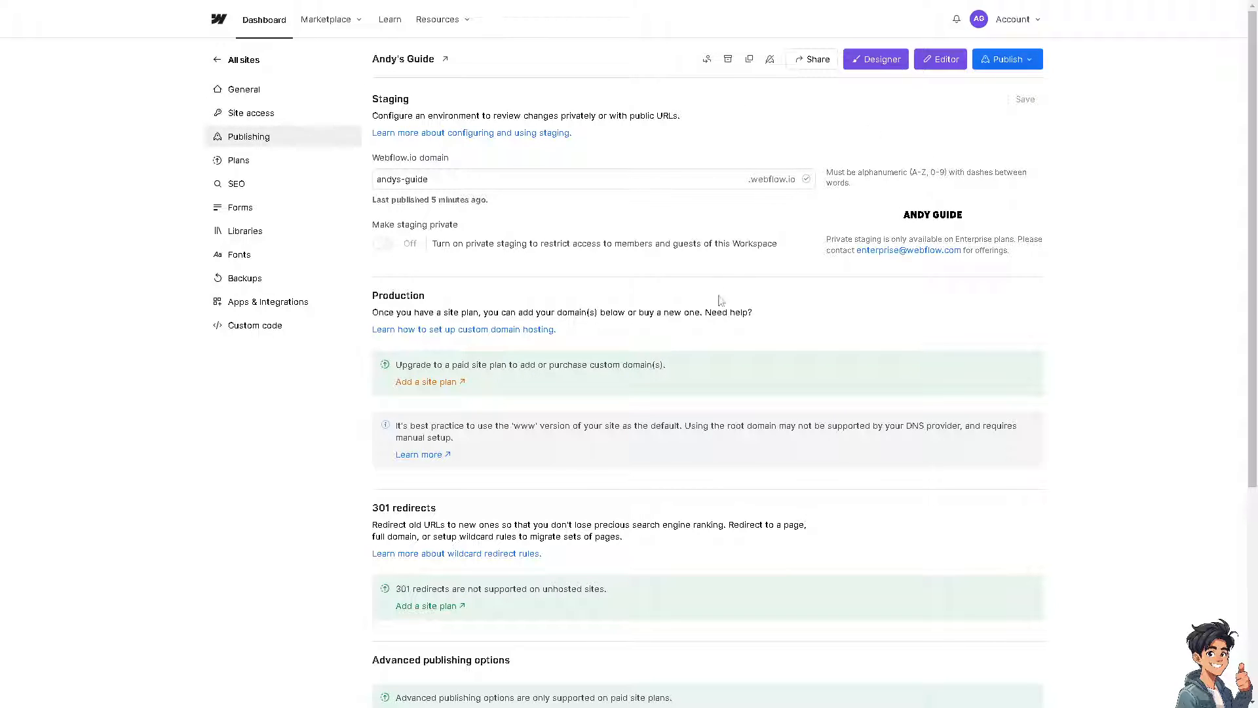
Select the andys-guide.webflow.io staging address from the publish destinations
left_click(1007, 59)
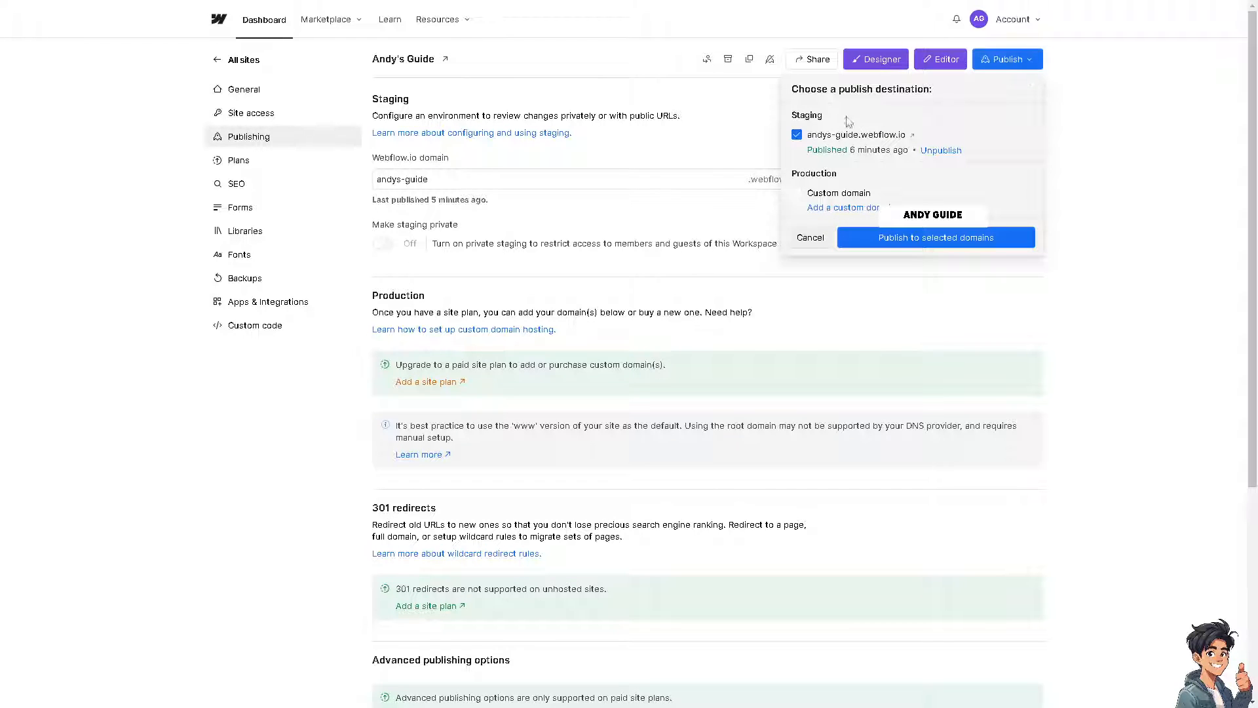
double_click(855, 134)
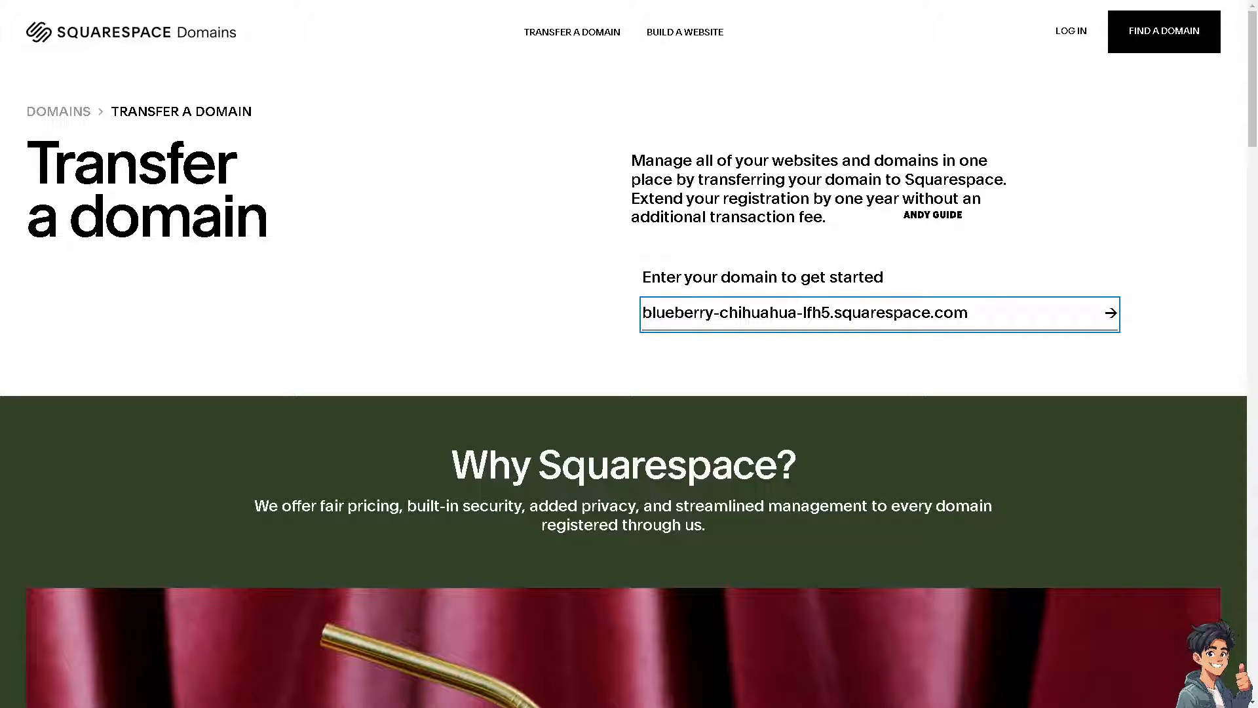
Enter andys-guide.webflow.io in Squarespace's transfer field and submit it
type("andys-guide.webflow.io")
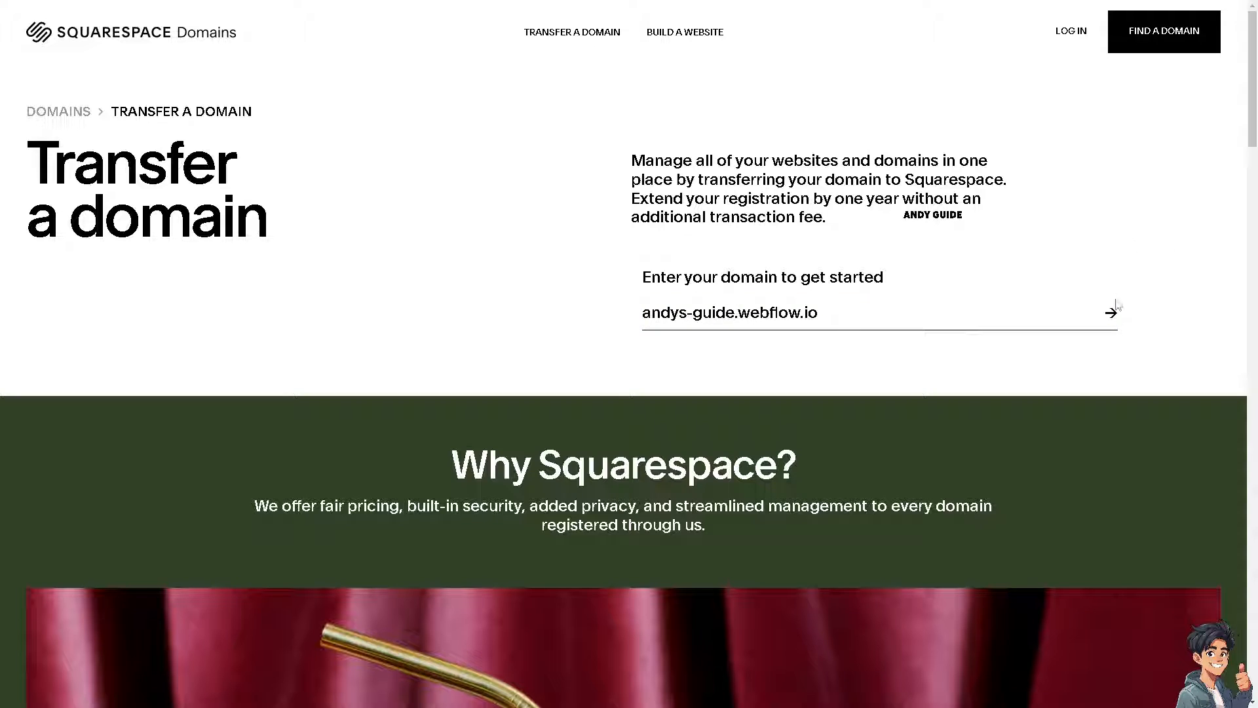
left_click(1110, 312)
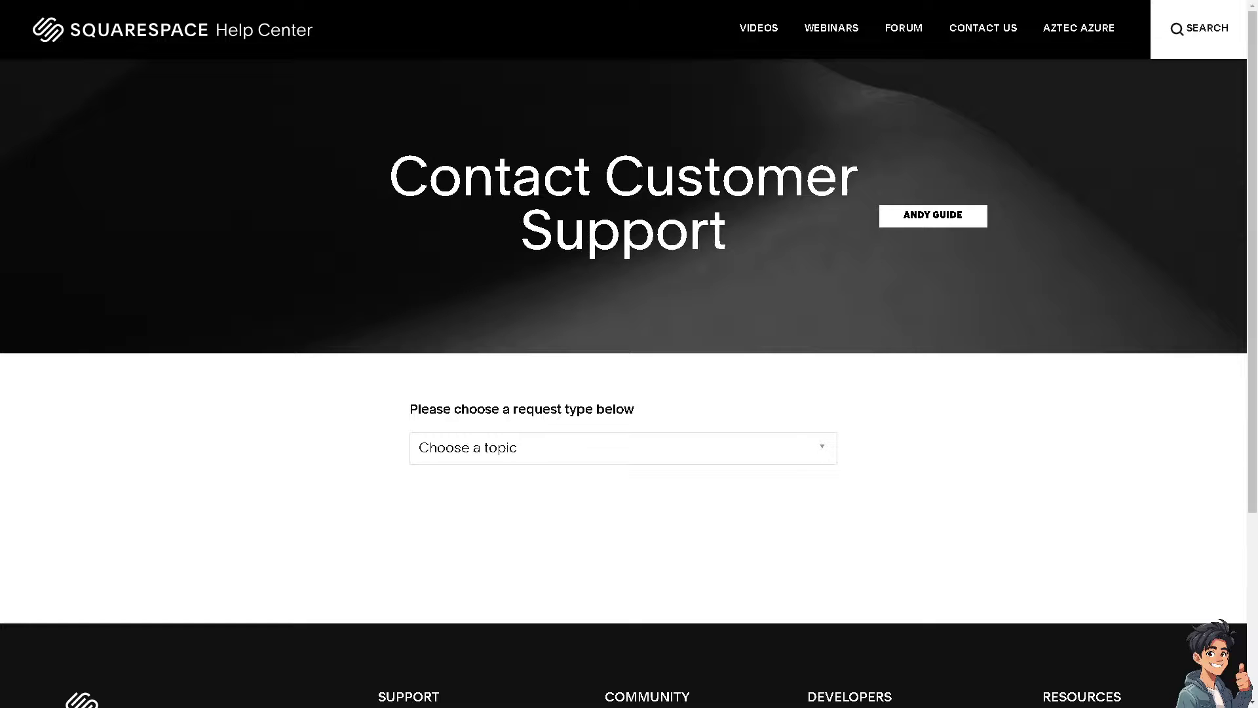
mouse_move(606, 420)
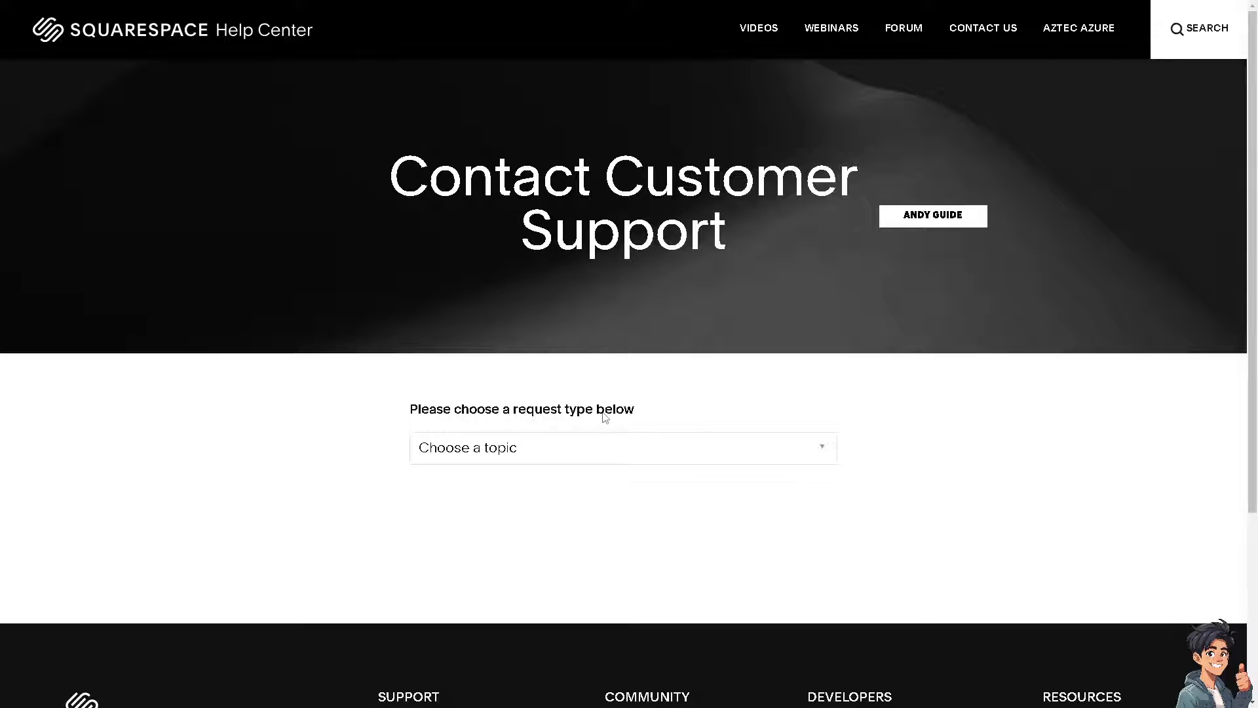
left_click(623, 449)
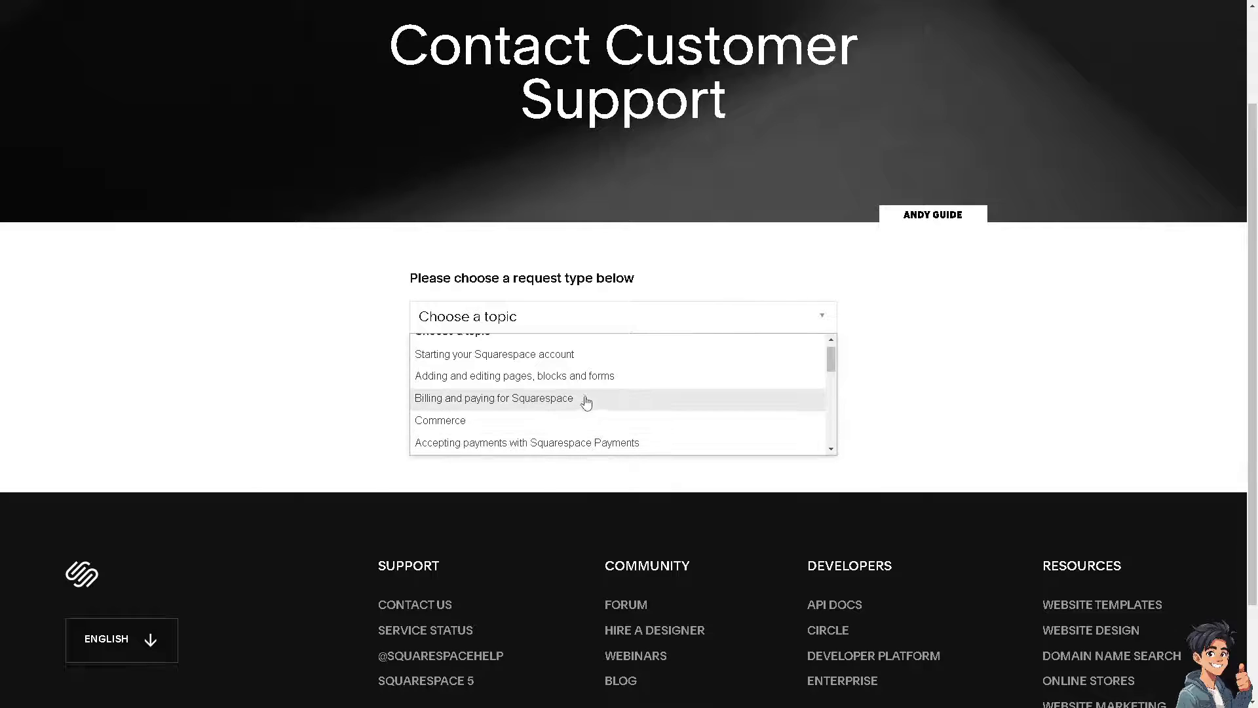
mouse_move(587, 367)
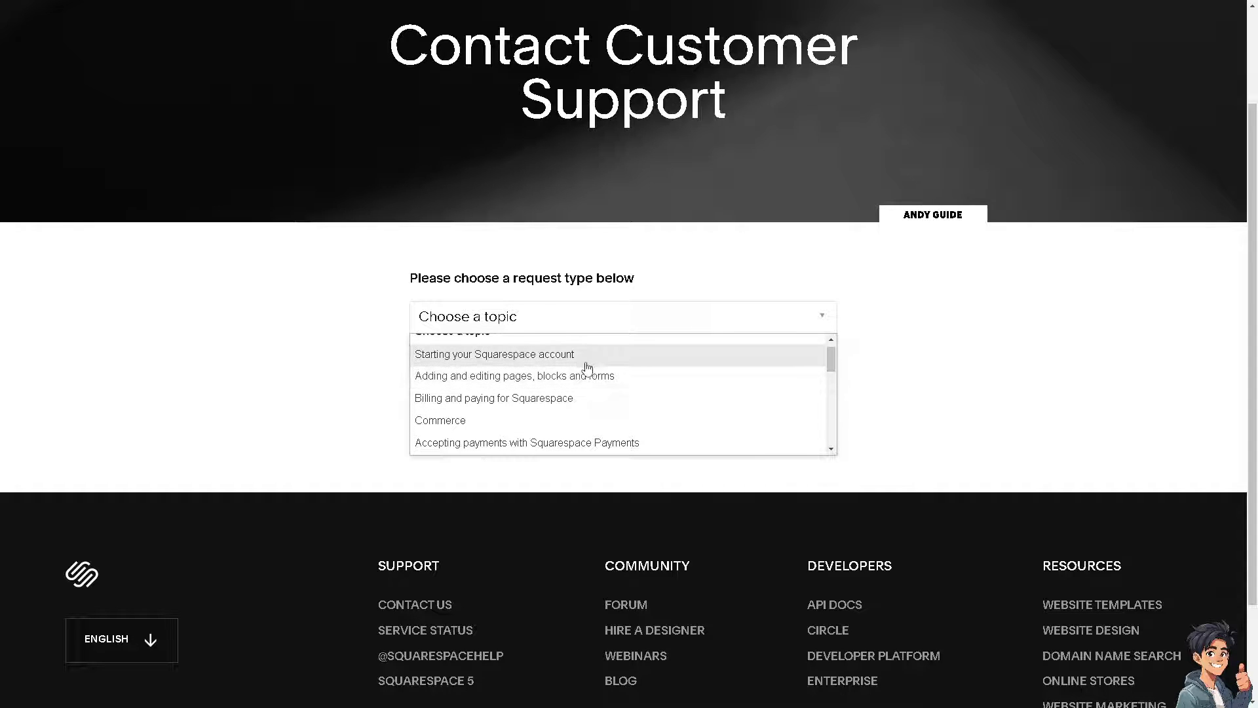
scroll("down", 3)
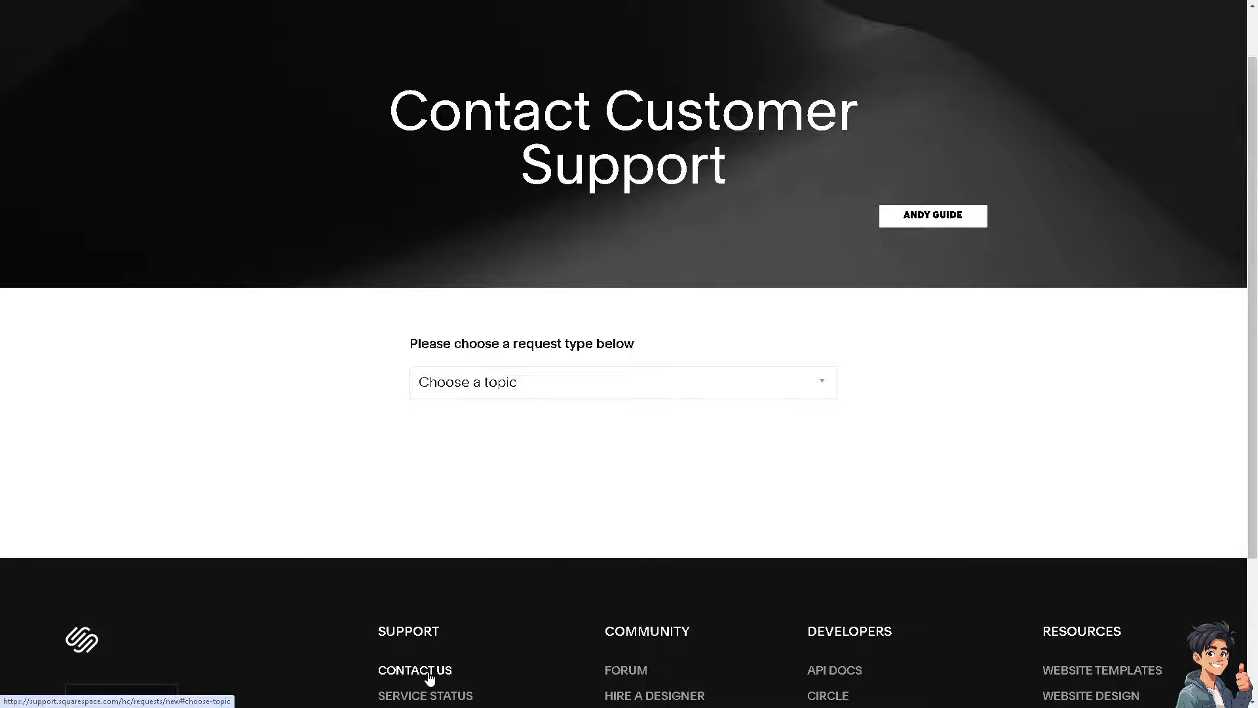
scroll("down", 3)
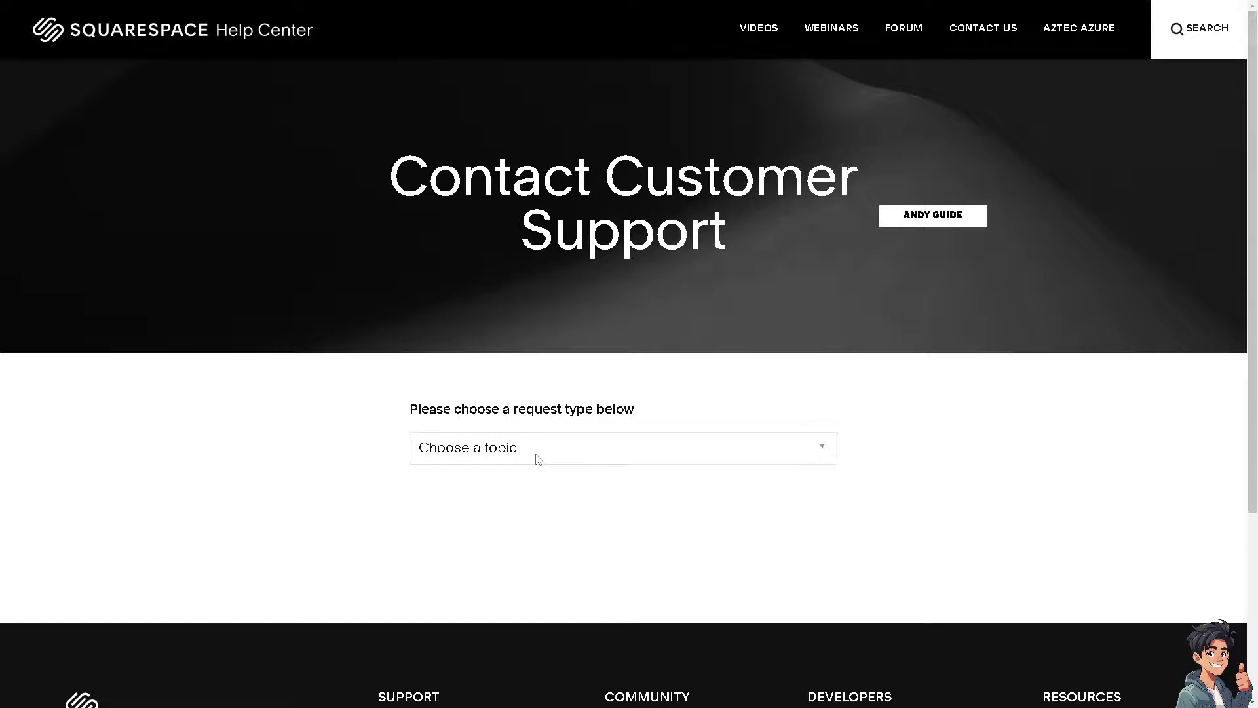
scroll("down", 3)
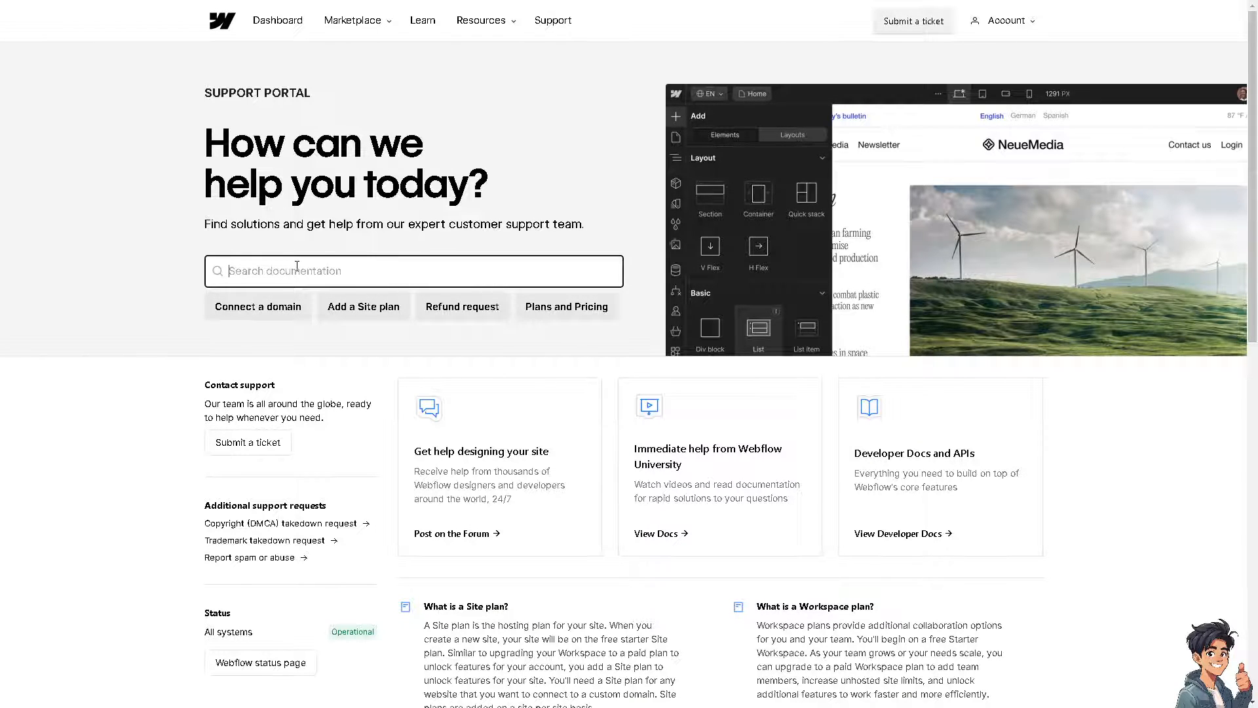
Search Webflow support docs about the domain transfer, then go to Contact support via Submit a ticket
type("andys-guide.webflow.io")
type("how to transfer domain from squarespace to webflow")
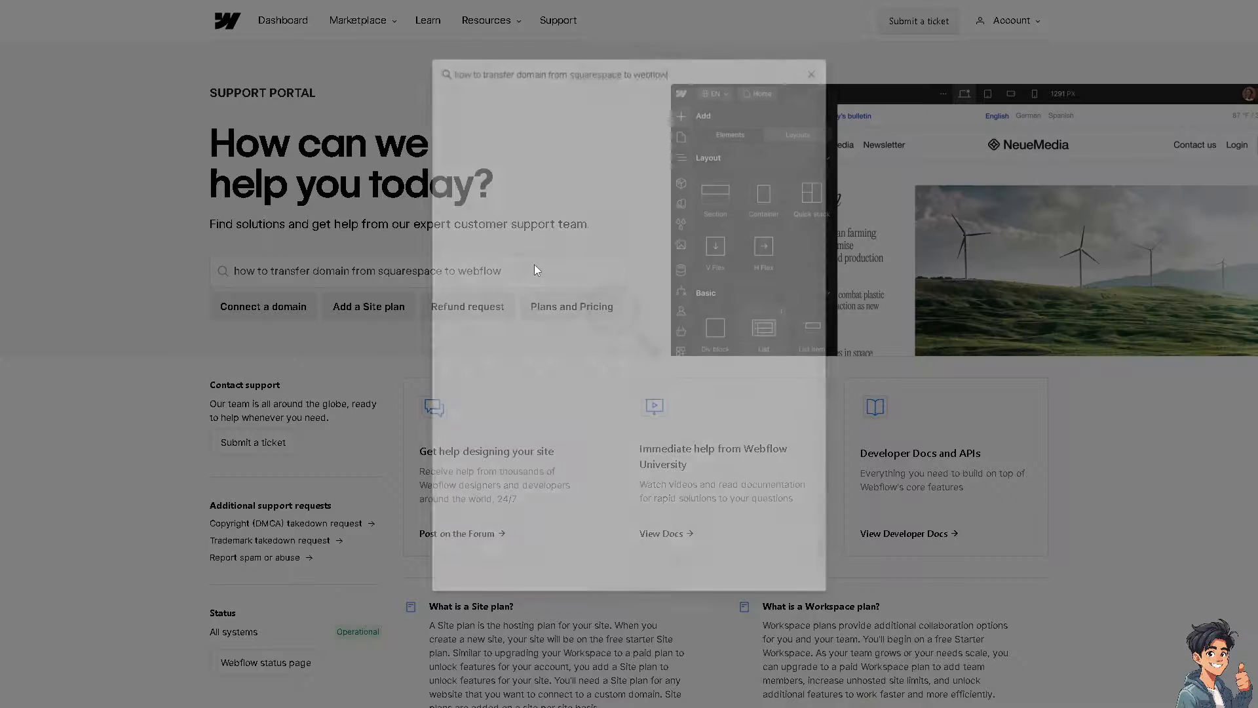
key("Enter")
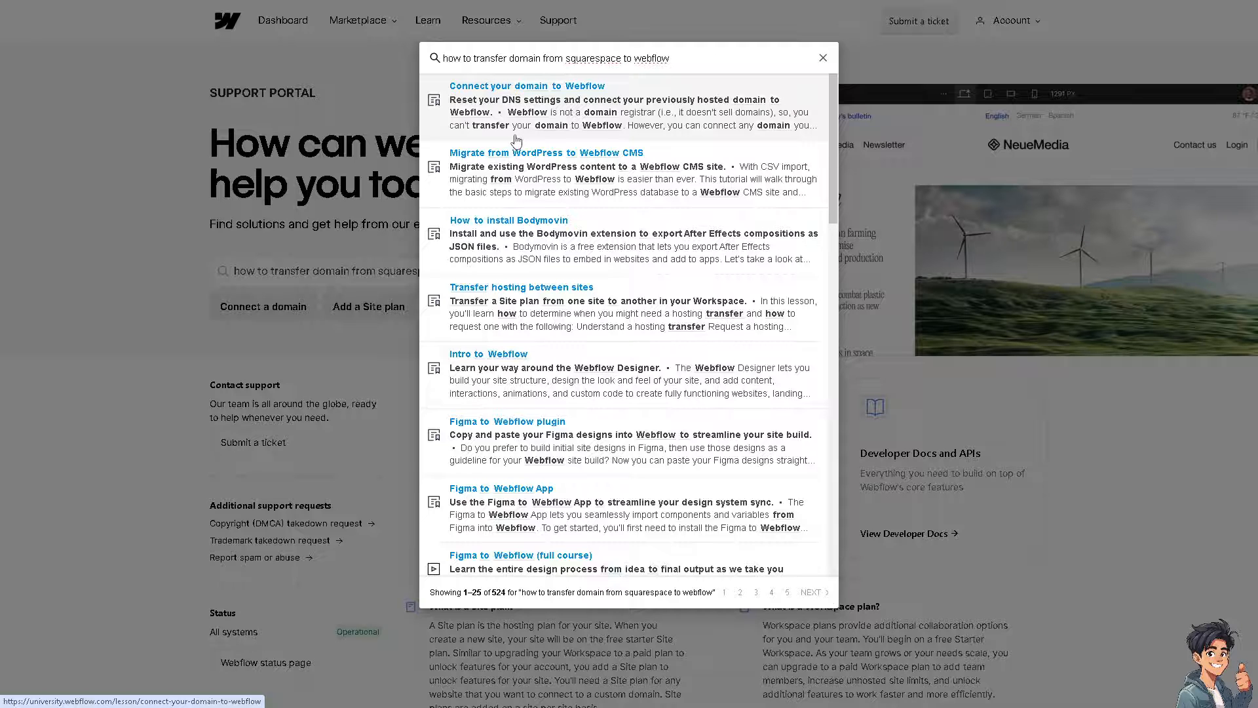
mouse_move(742, 63)
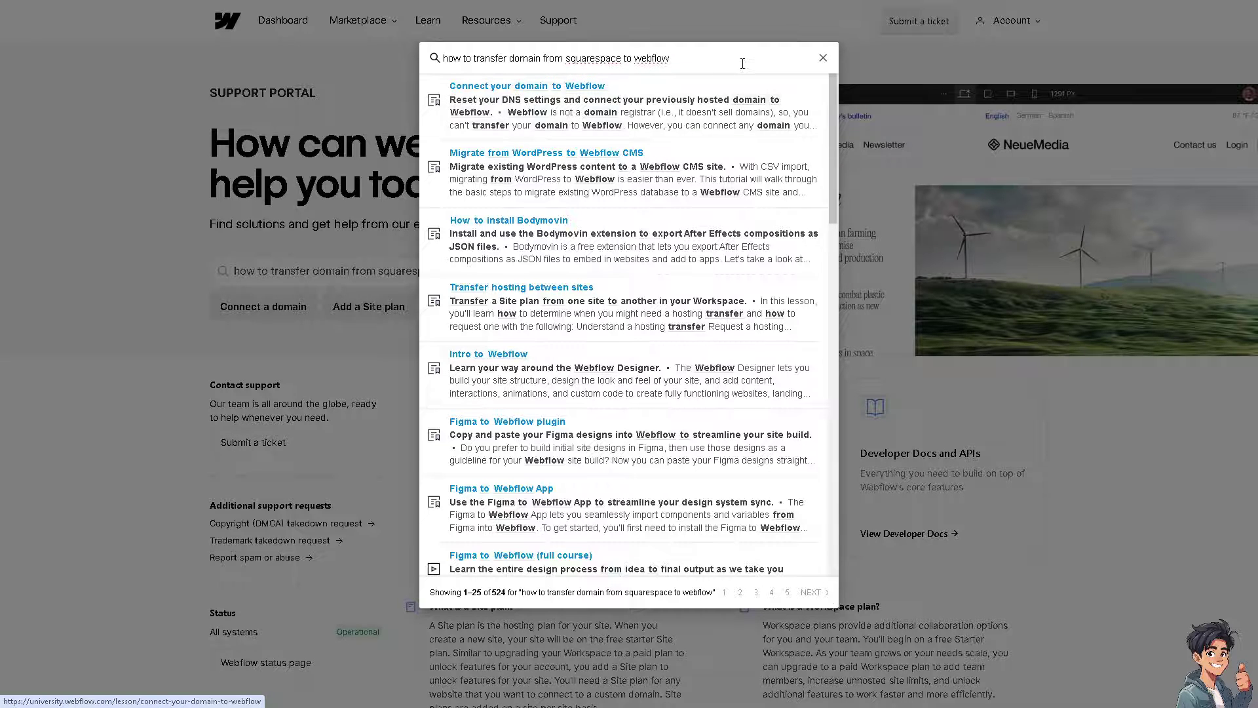
left_click(823, 58)
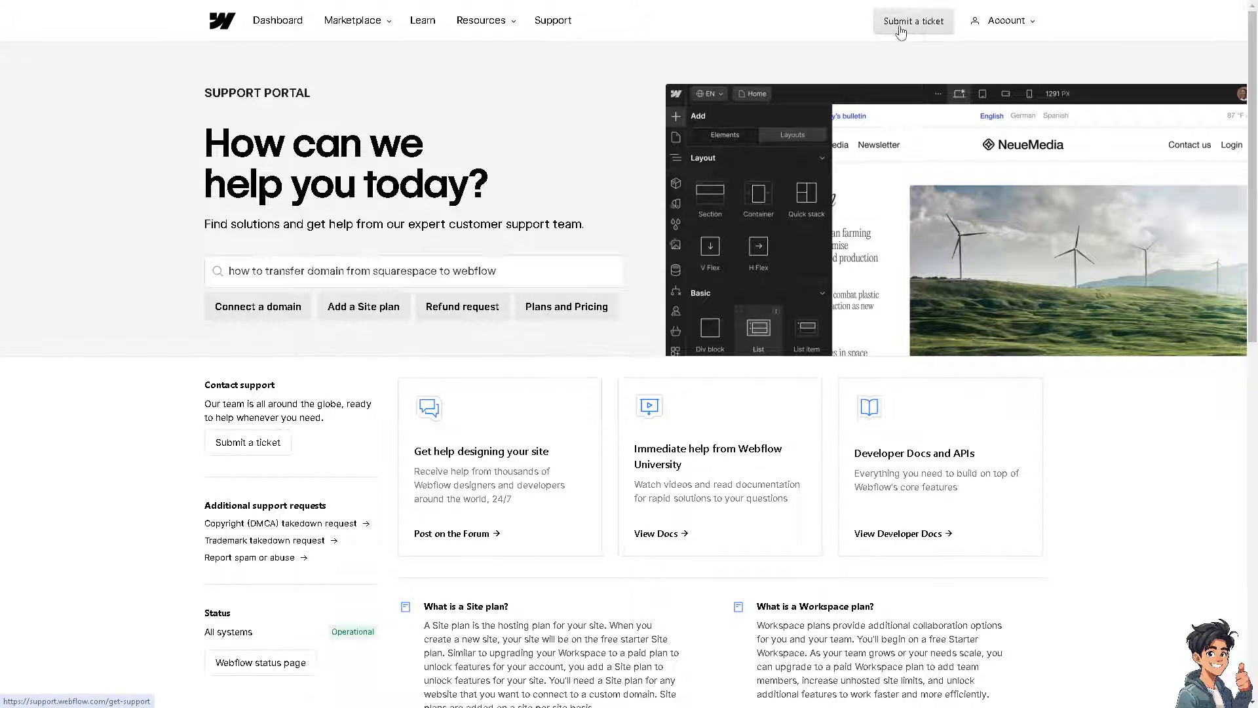
left_click(913, 21)
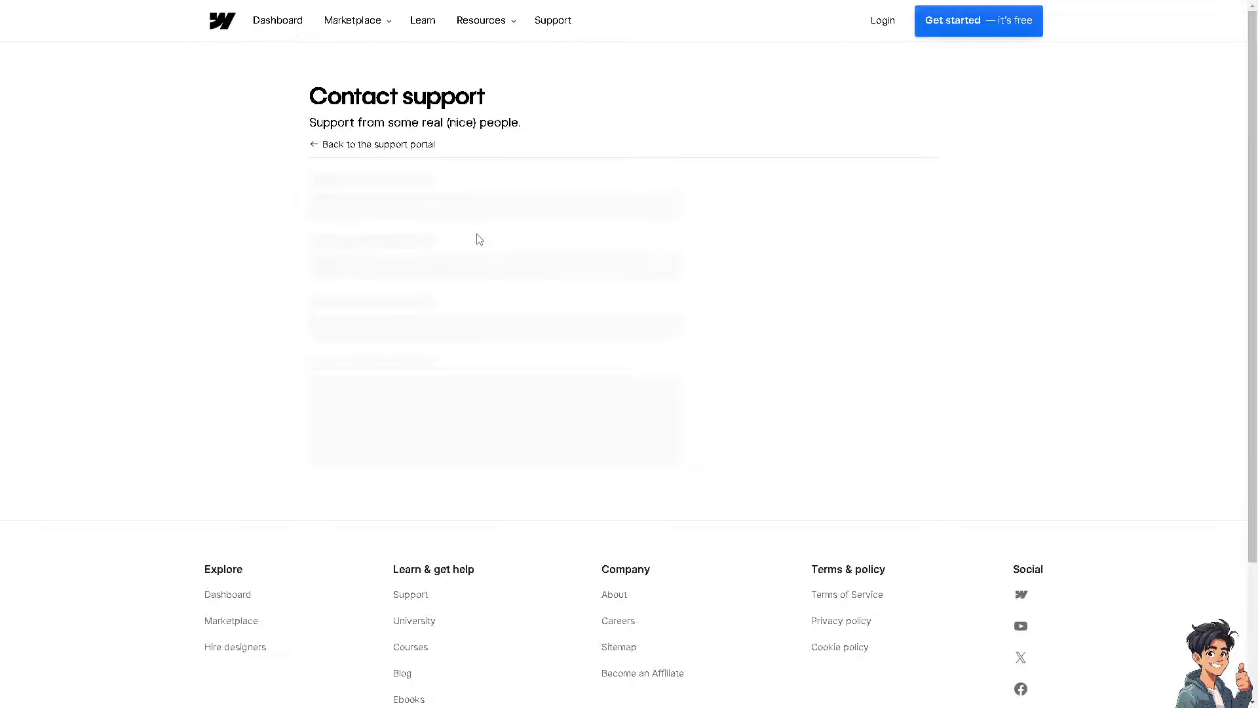